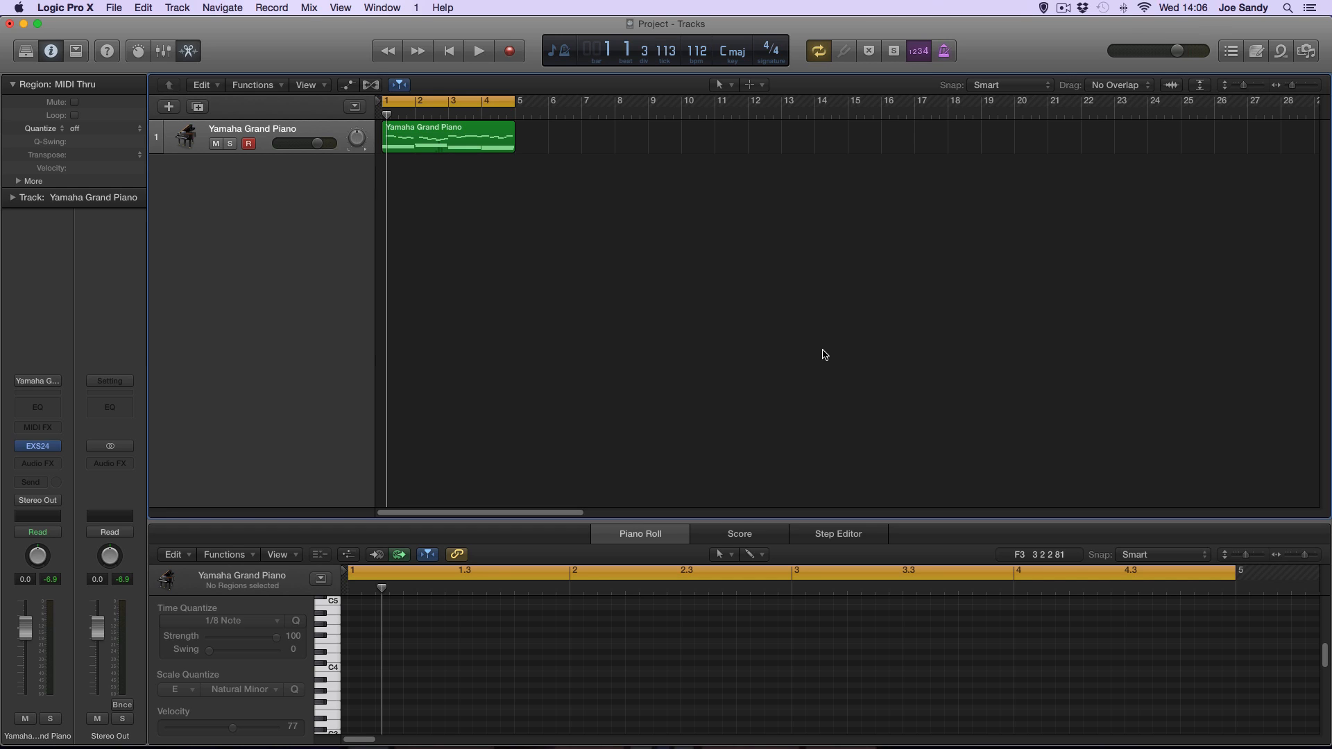
pyautogui.moveTo(632, 351)
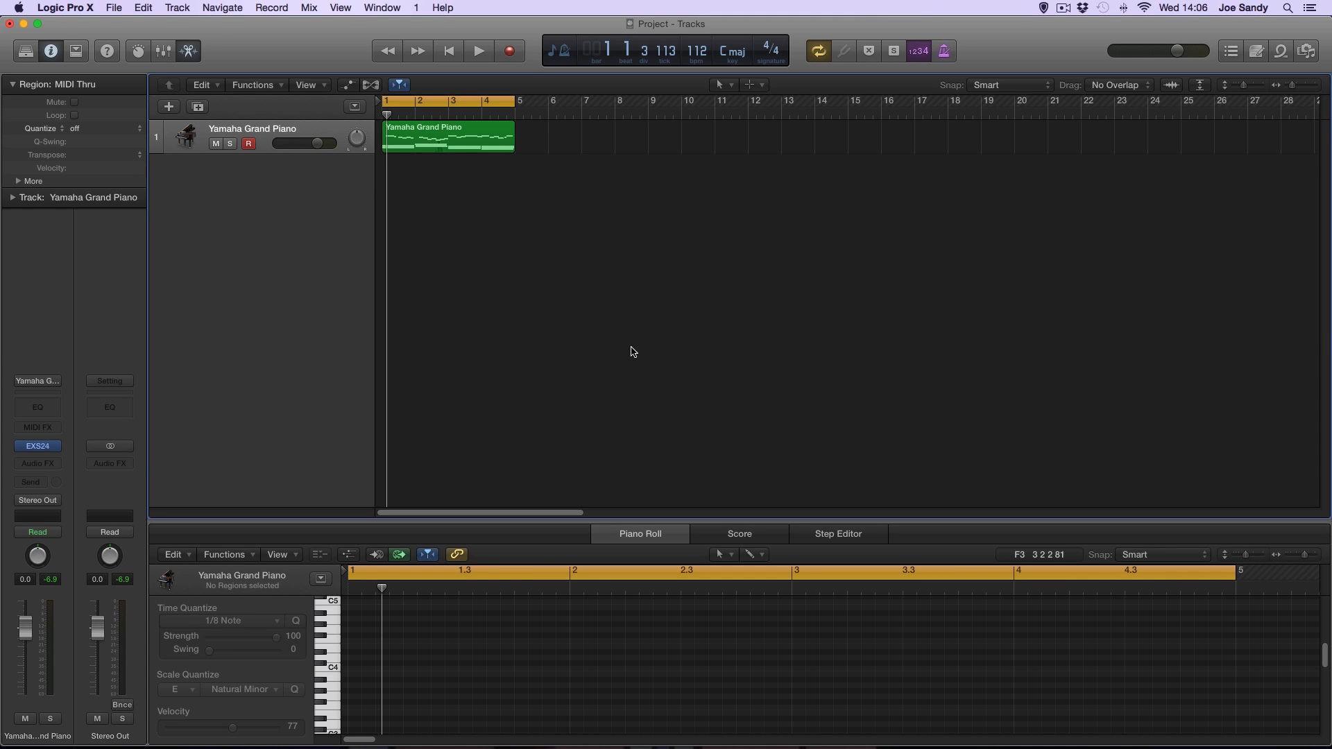
pyautogui.moveTo(39, 418)
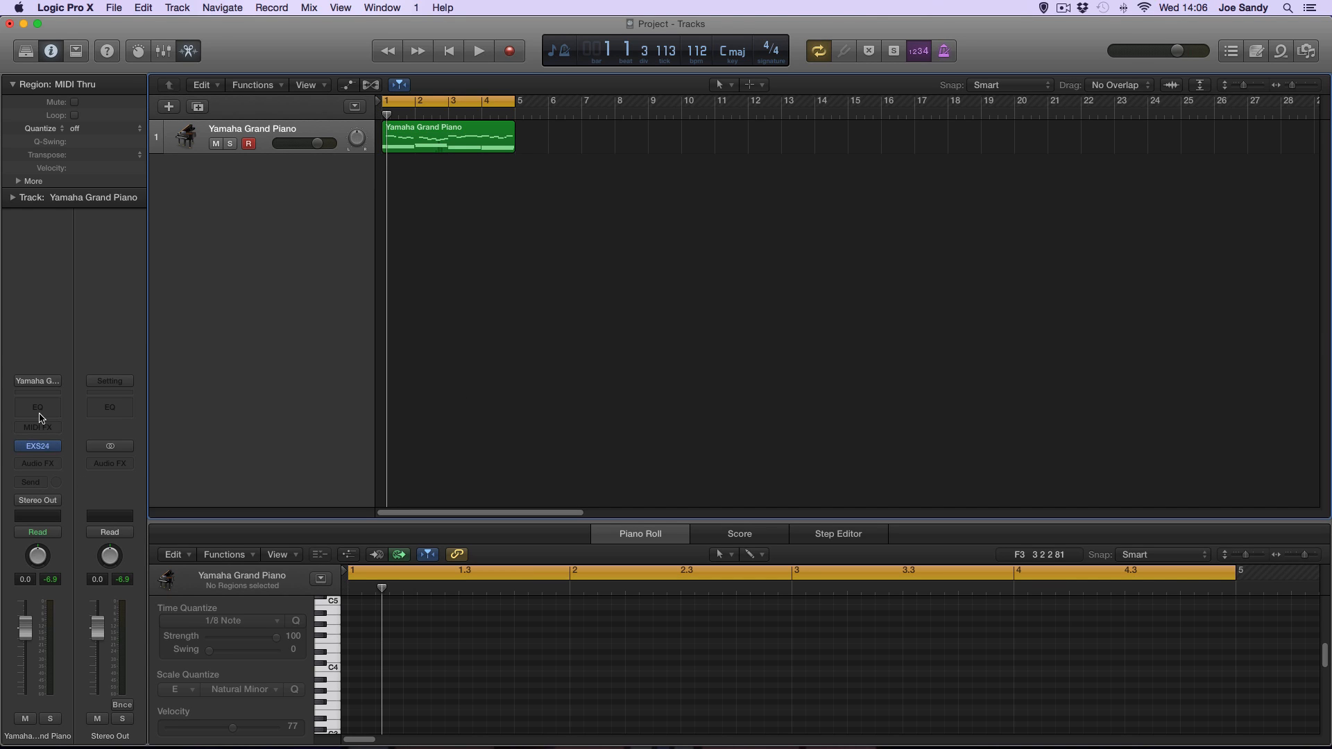
# Insert Channel EQ from the channel strip's EQ slot and check that all bands read 0 dB
pyautogui.click(36, 406)
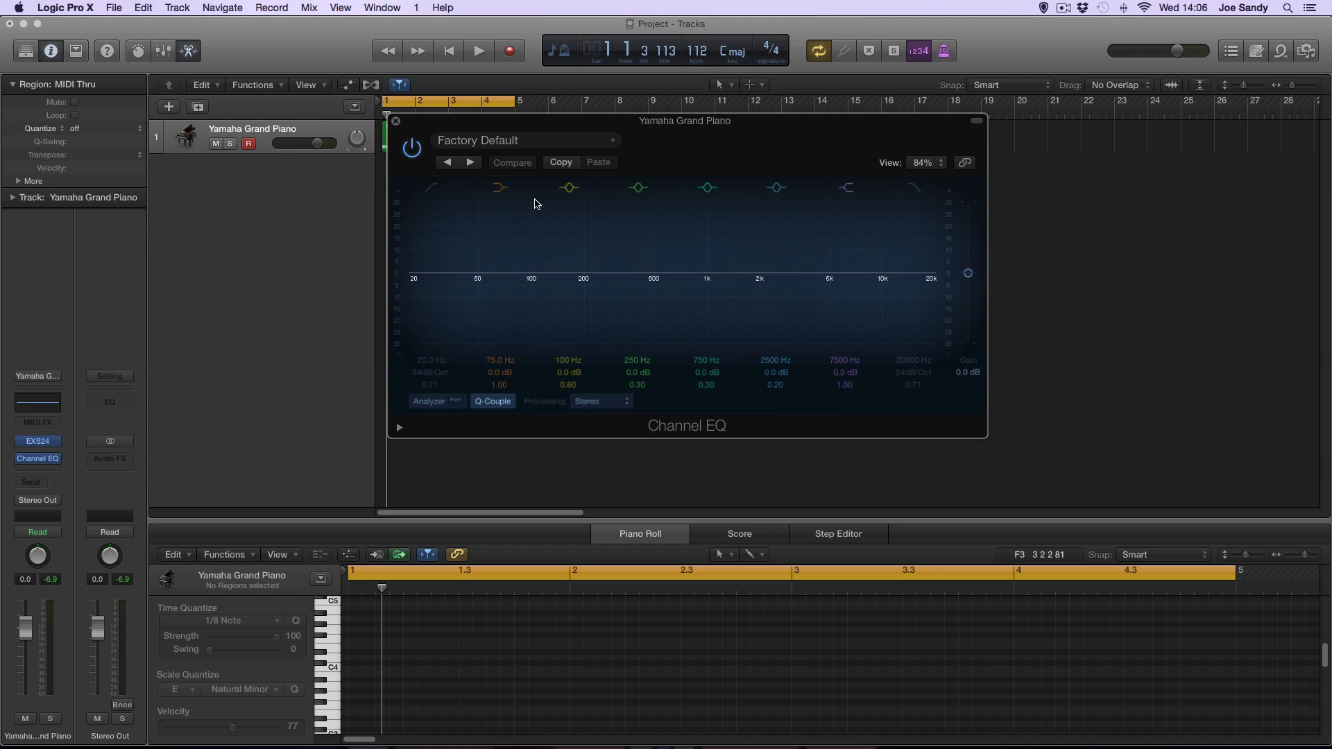
pyautogui.click(846, 187)
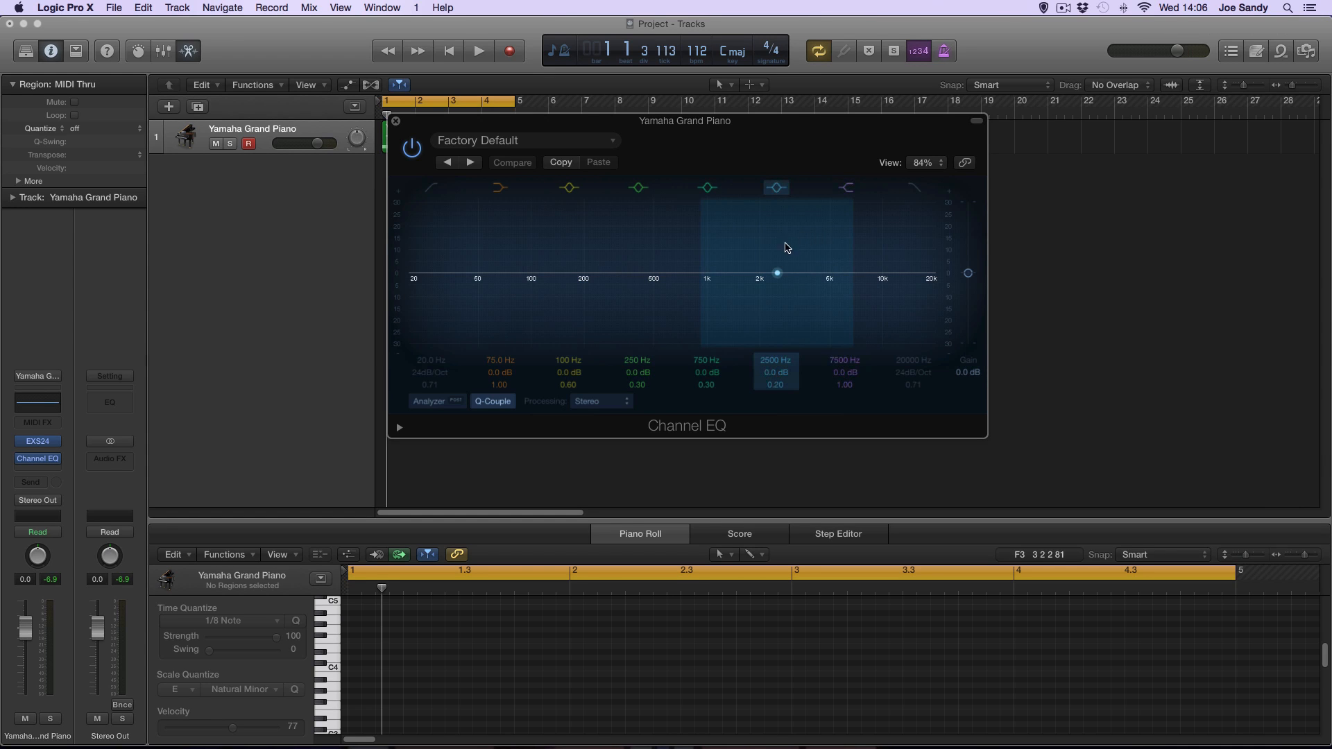
pyautogui.moveTo(753, 263)
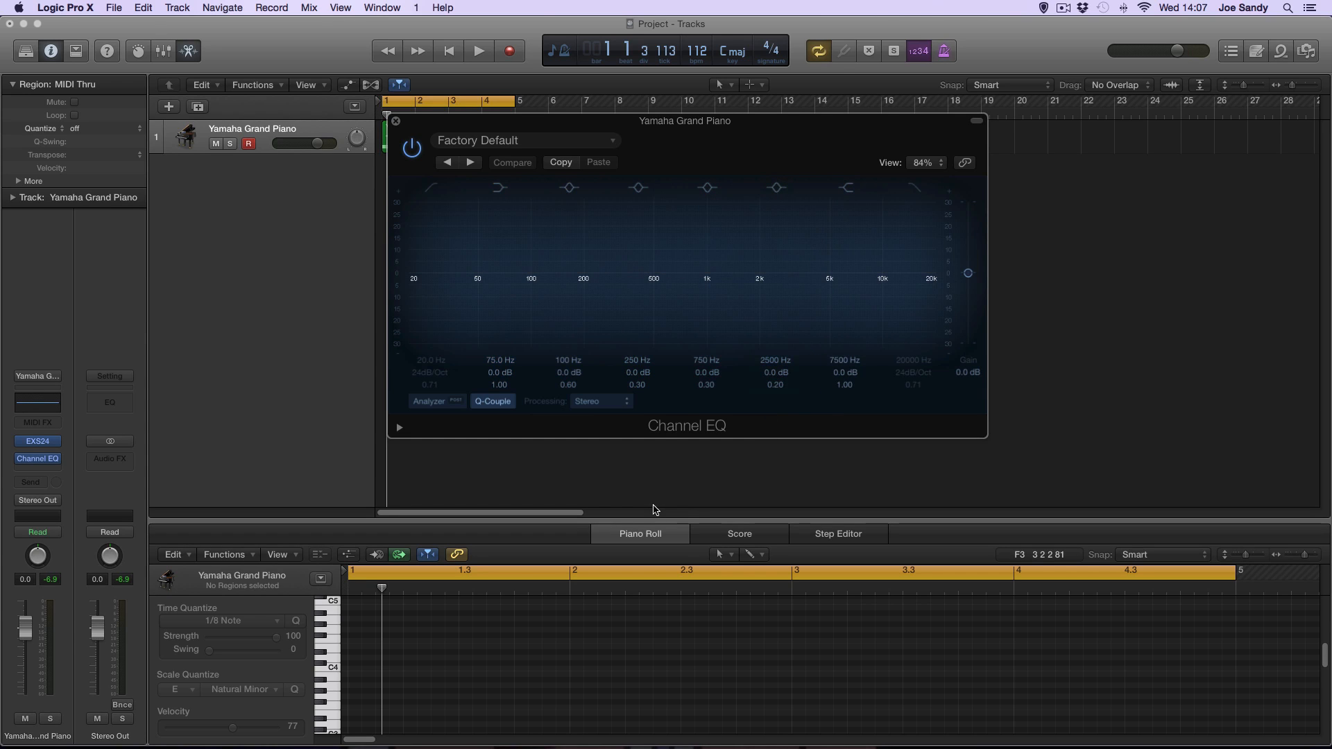
pyautogui.moveTo(664, 509)
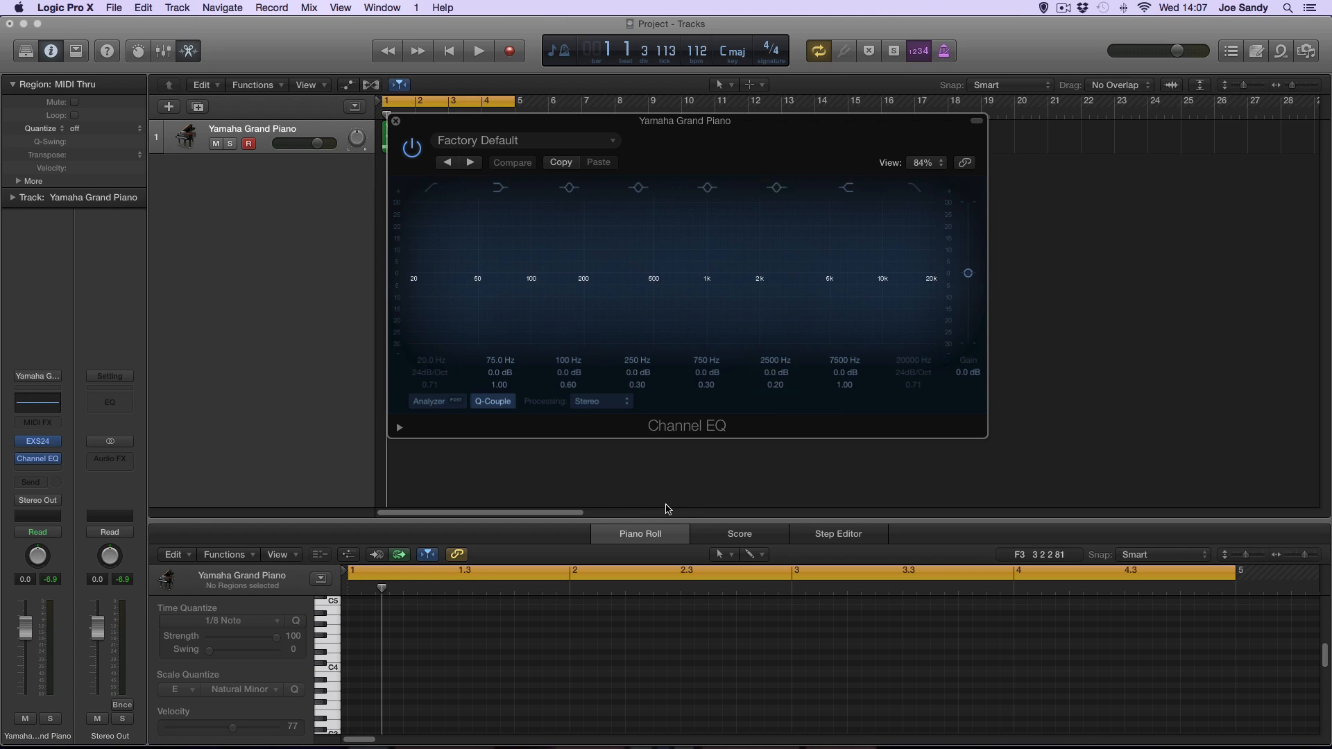
pyautogui.moveTo(592, 513)
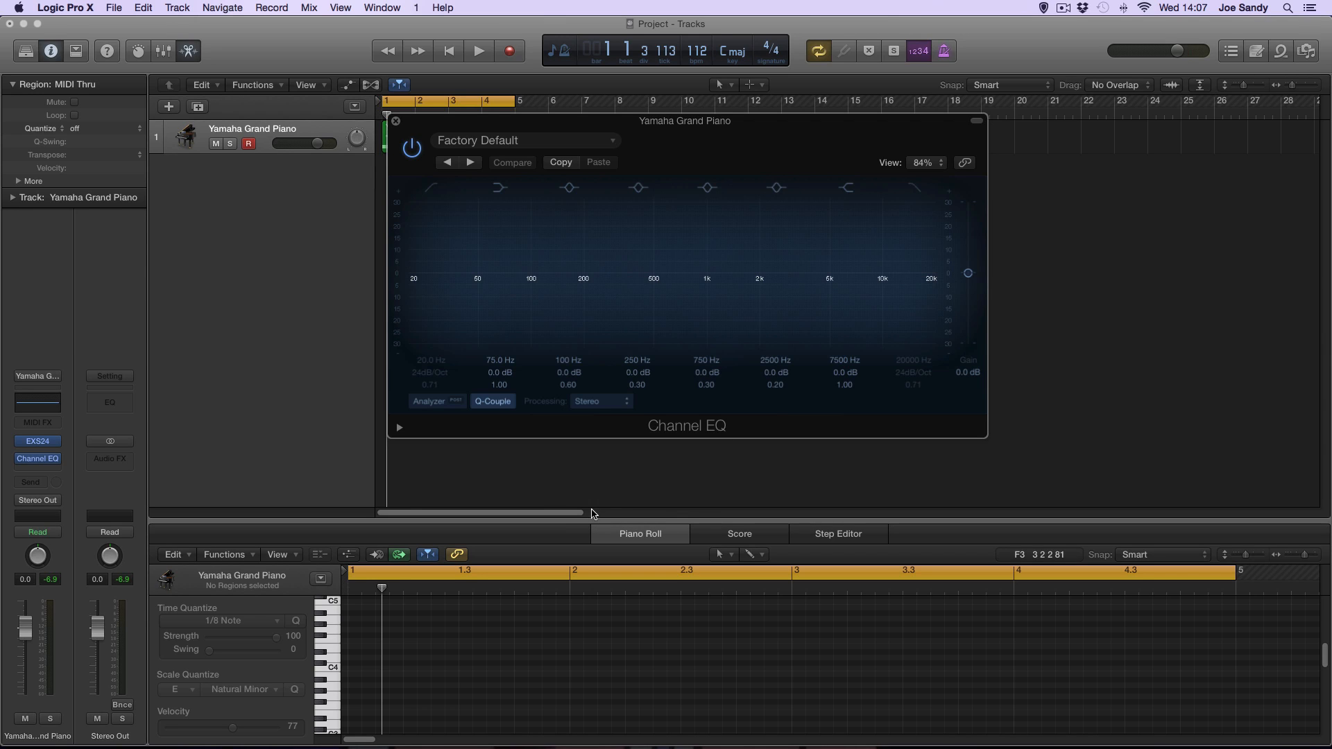
pyautogui.moveTo(547, 503)
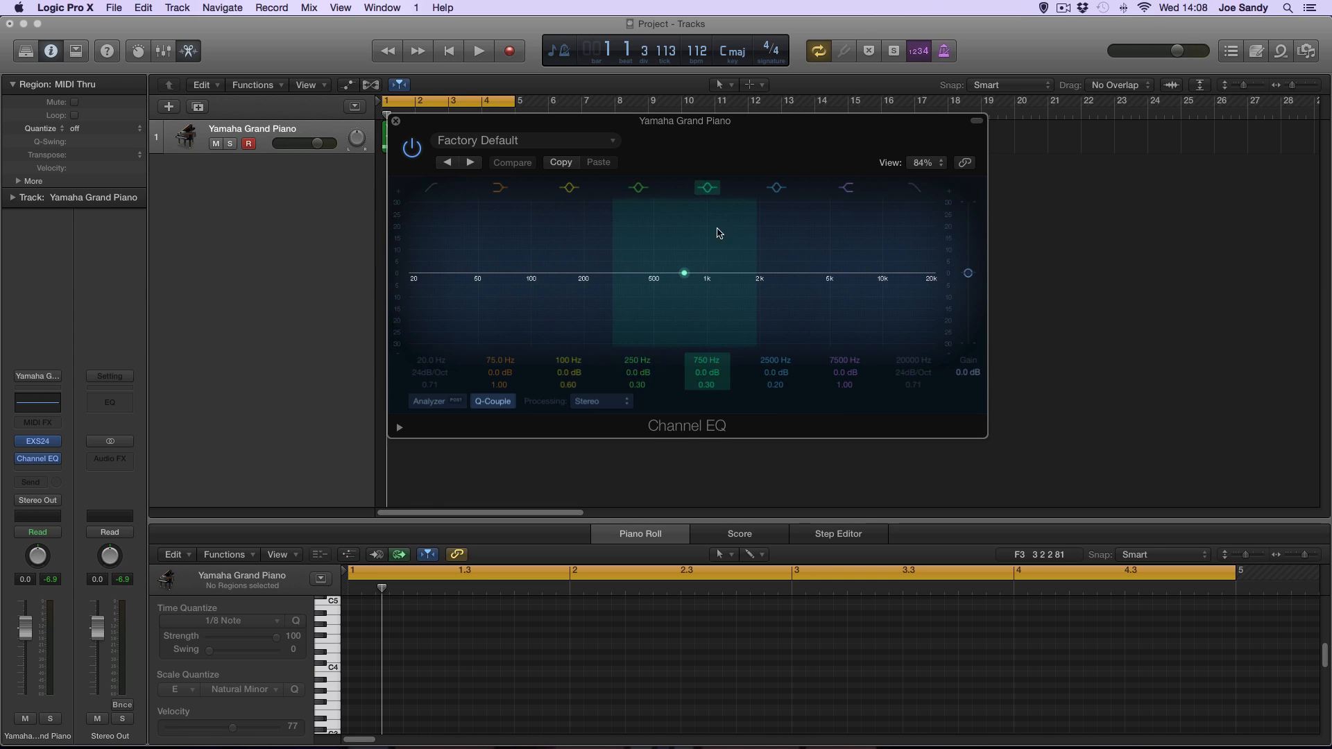
pyautogui.click(635, 187)
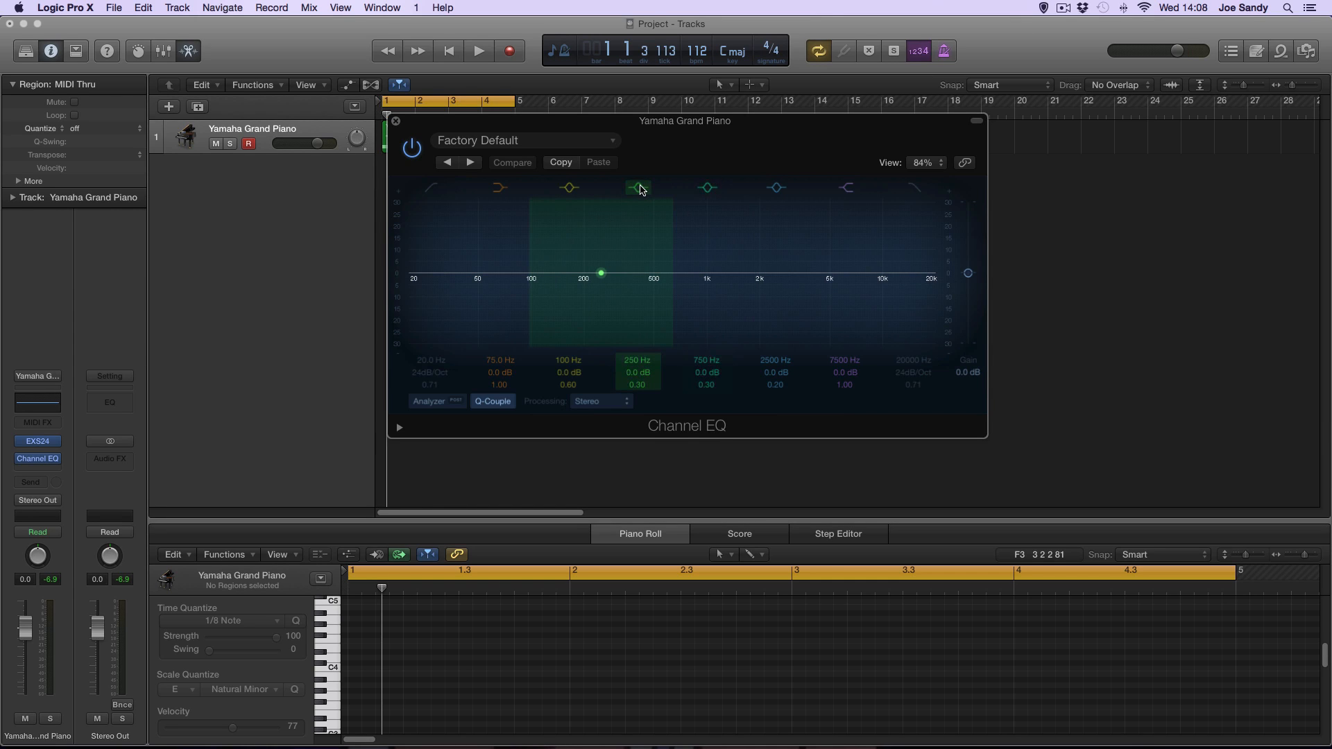
pyautogui.click(707, 187)
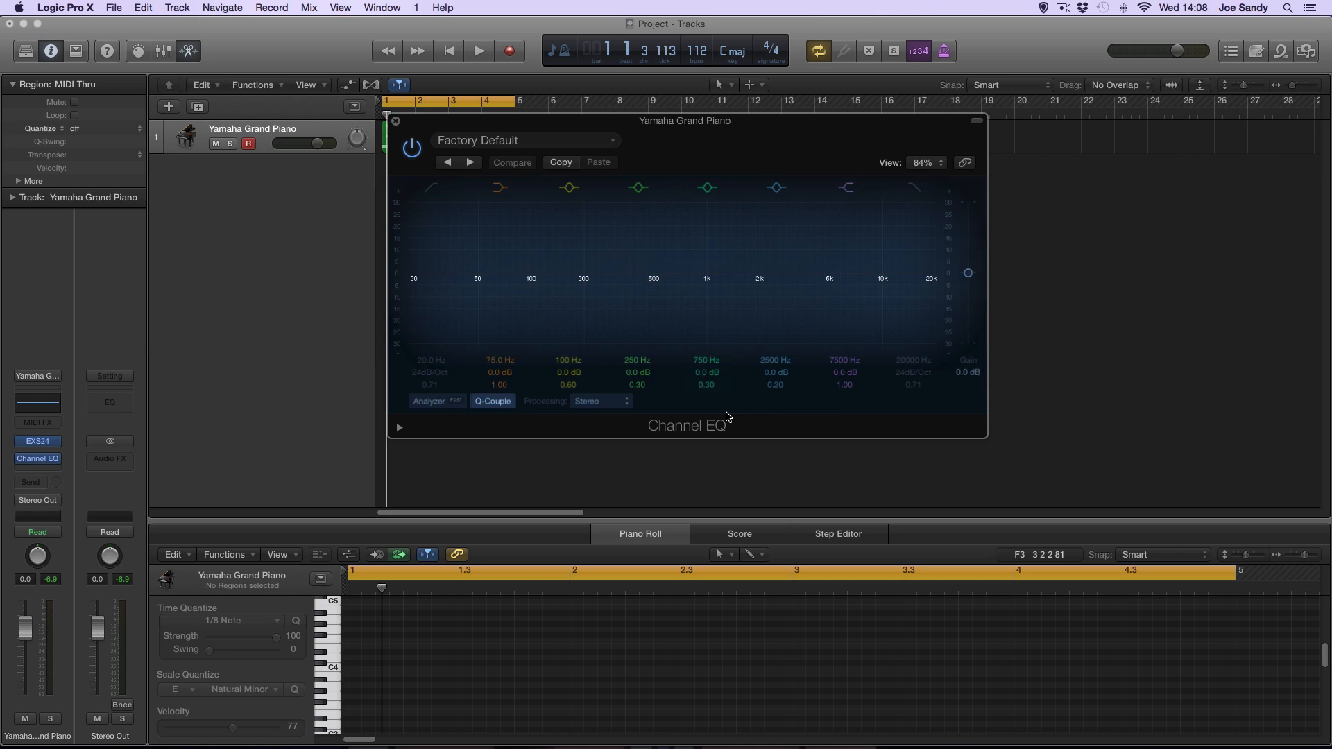
pyautogui.moveTo(663, 407)
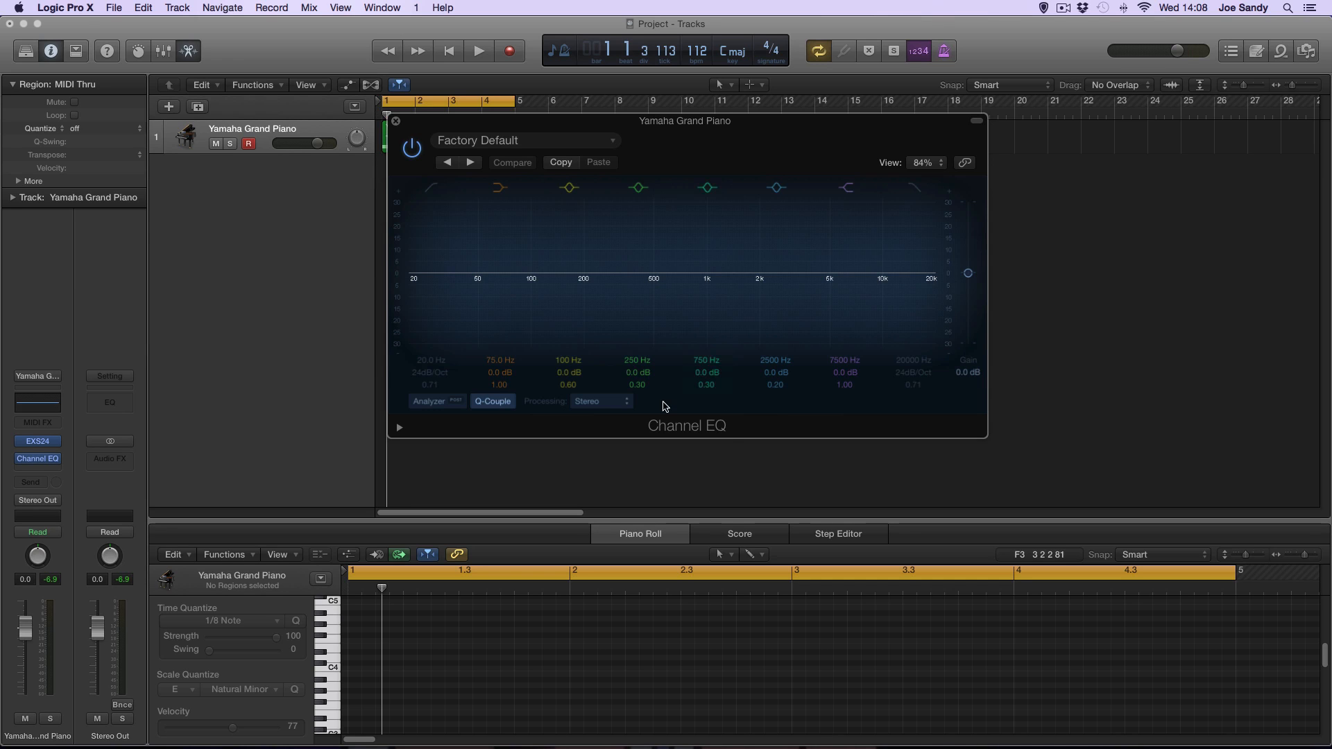
pyautogui.moveTo(691, 400)
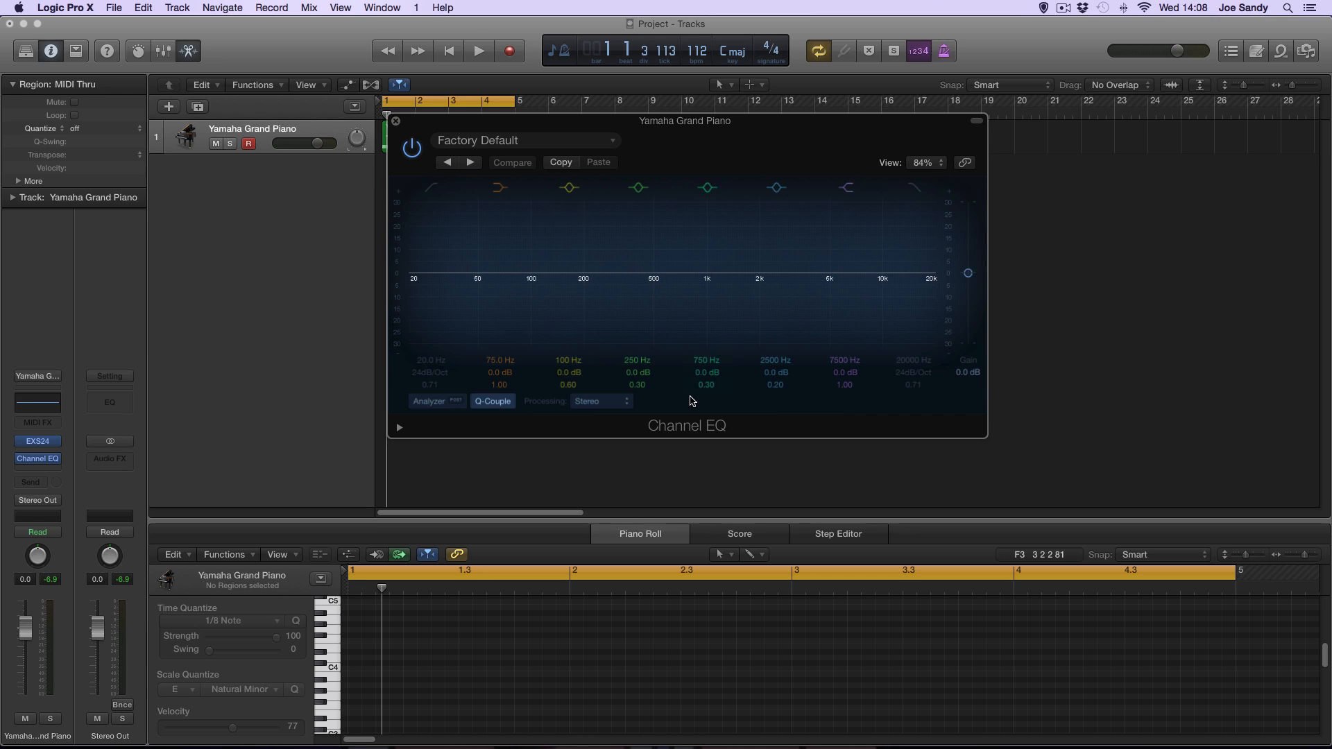
# Nudge the overall Gain up and back to 0.0 dB, clearing the view of the piano region
pyautogui.moveTo(967, 274); pyautogui.dragTo(970, 261)
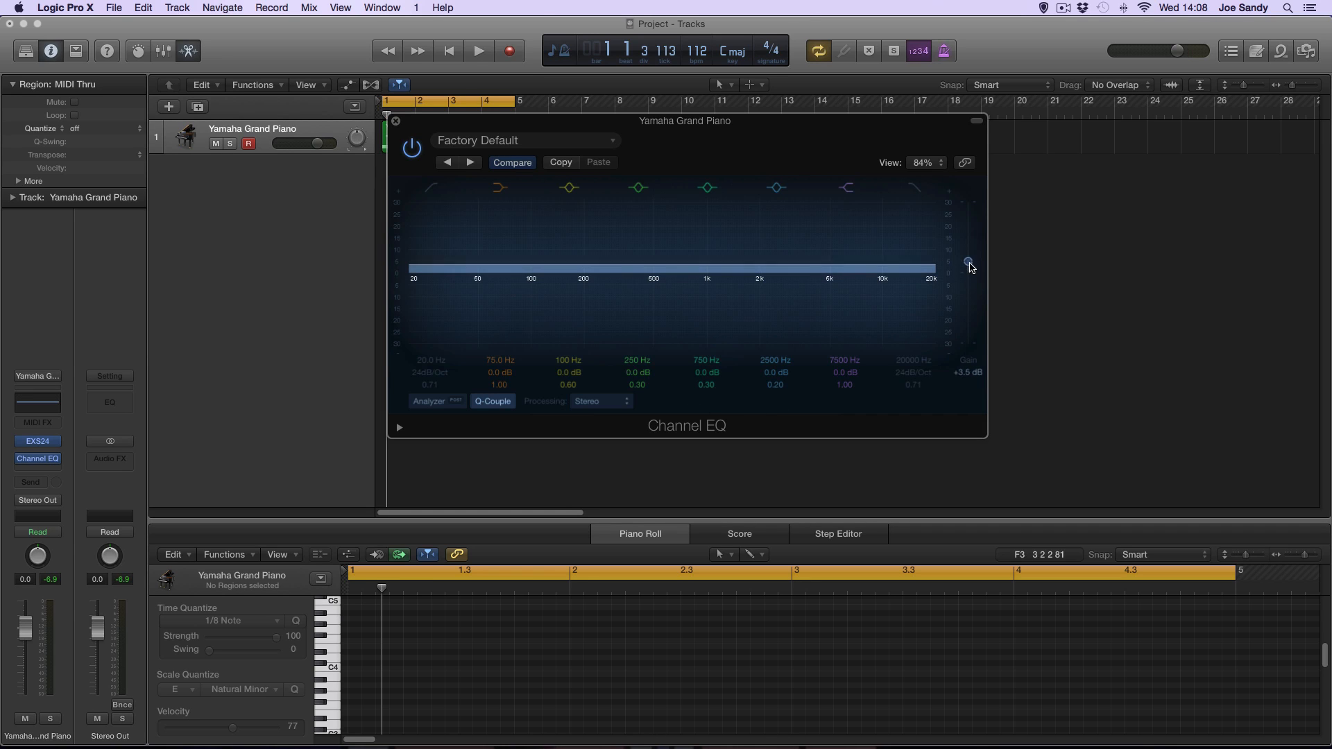
pyautogui.moveTo(969, 261); pyautogui.dragTo(969, 280)
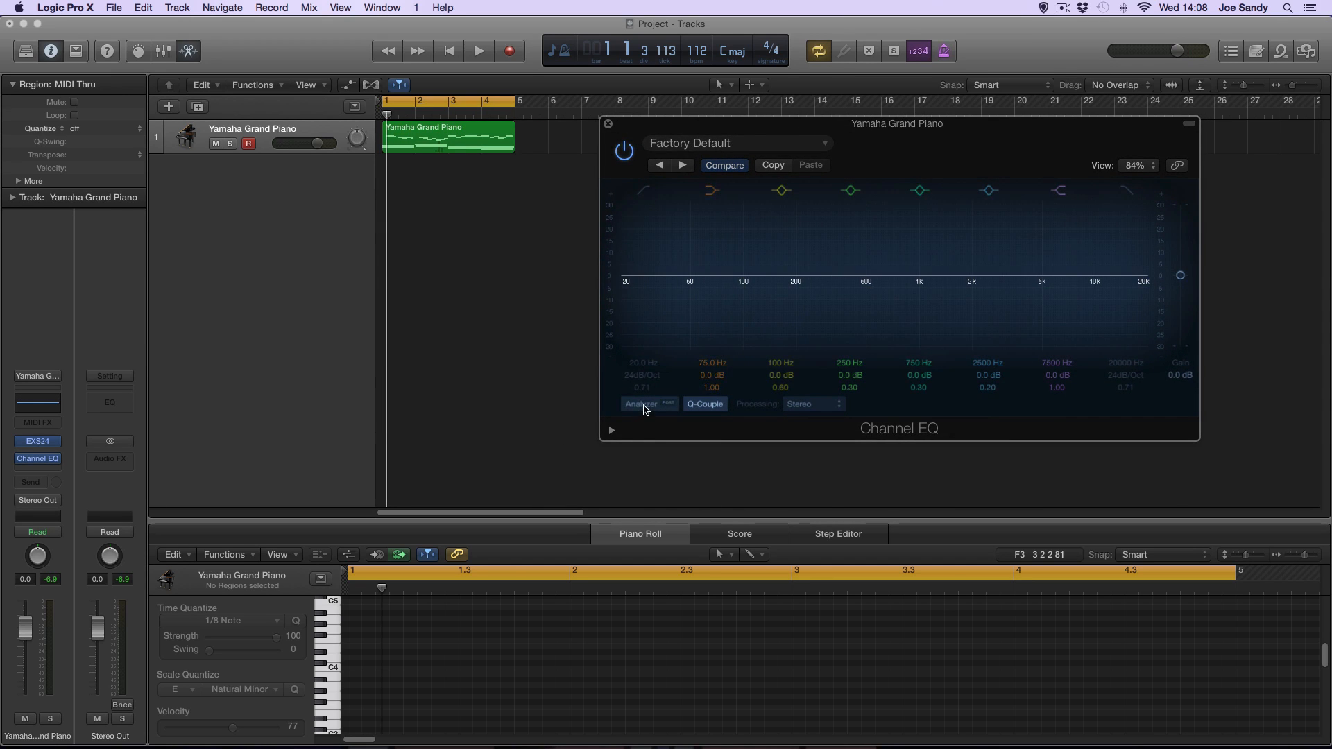
# Enable the Analyzer and play the piano part briefly to watch its spectrum behind the flat curve
pyautogui.click(639, 404)
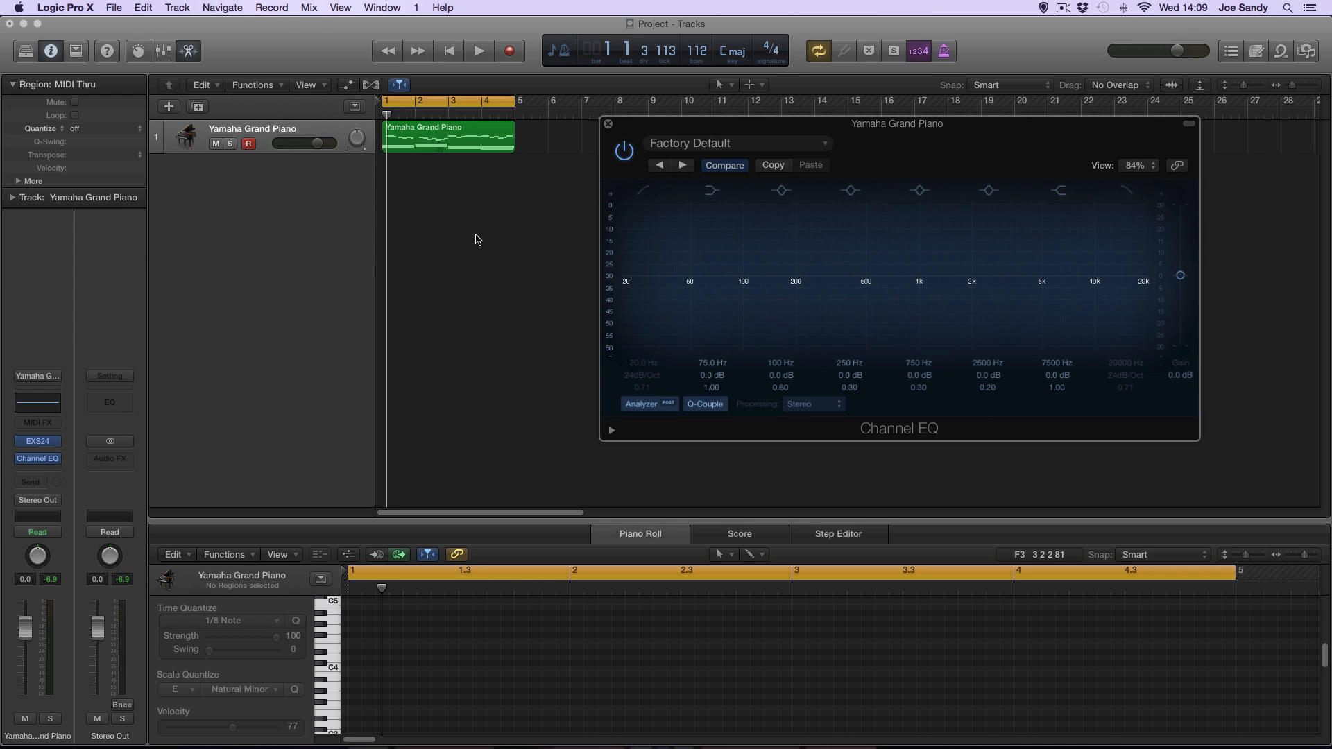
pyautogui.click(478, 50)
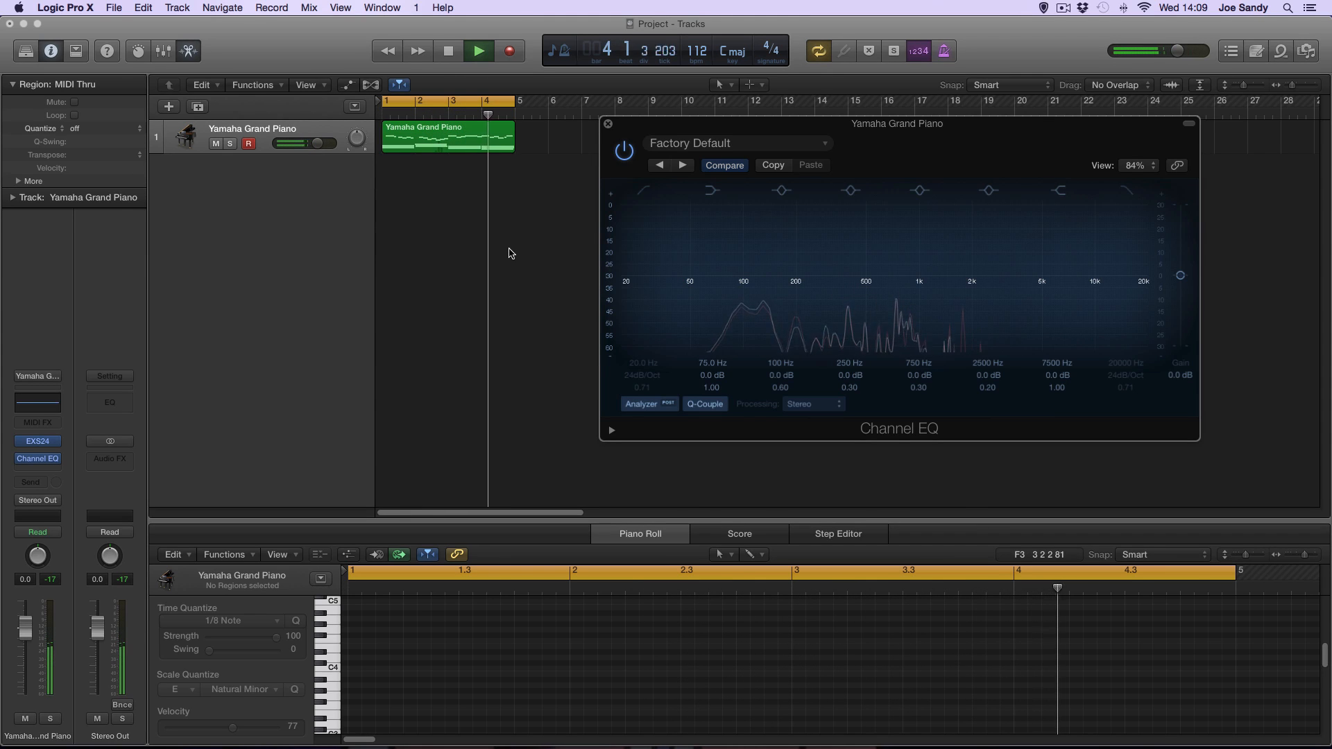
pyautogui.click(448, 51)
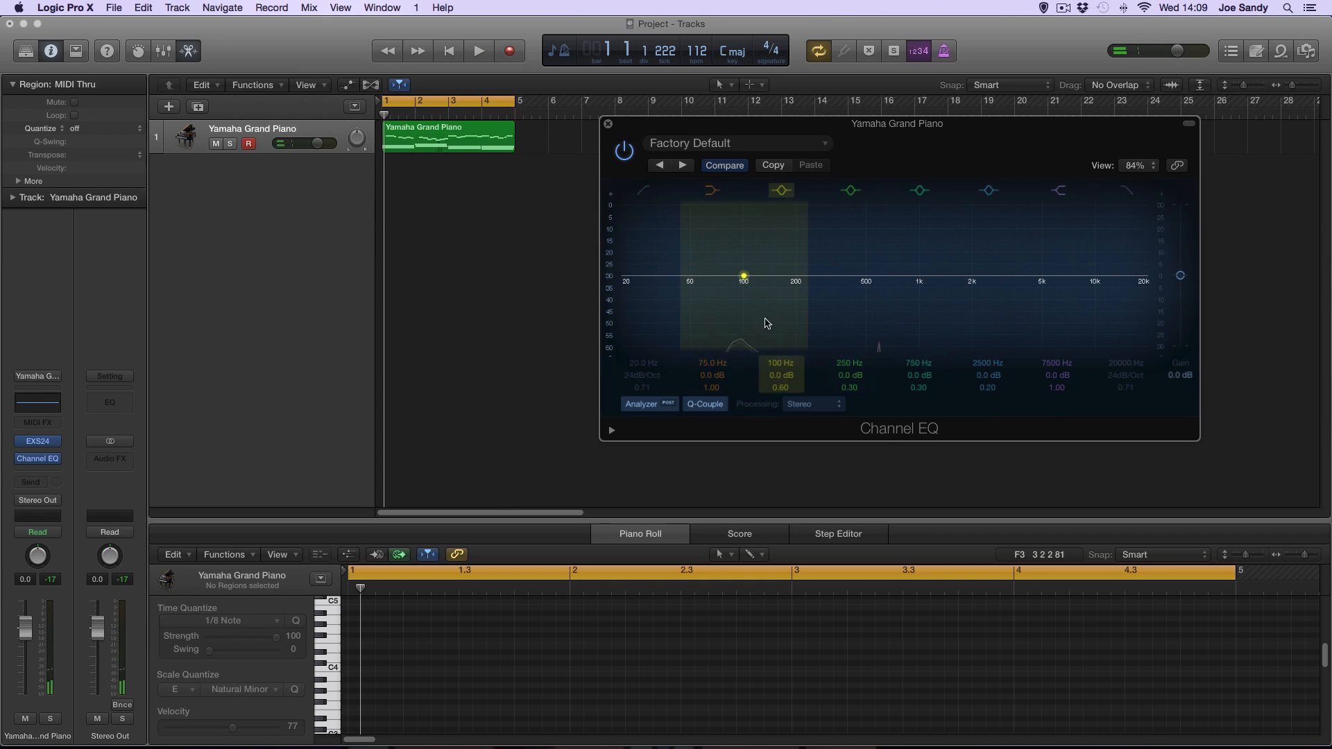
pyautogui.moveTo(748, 331)
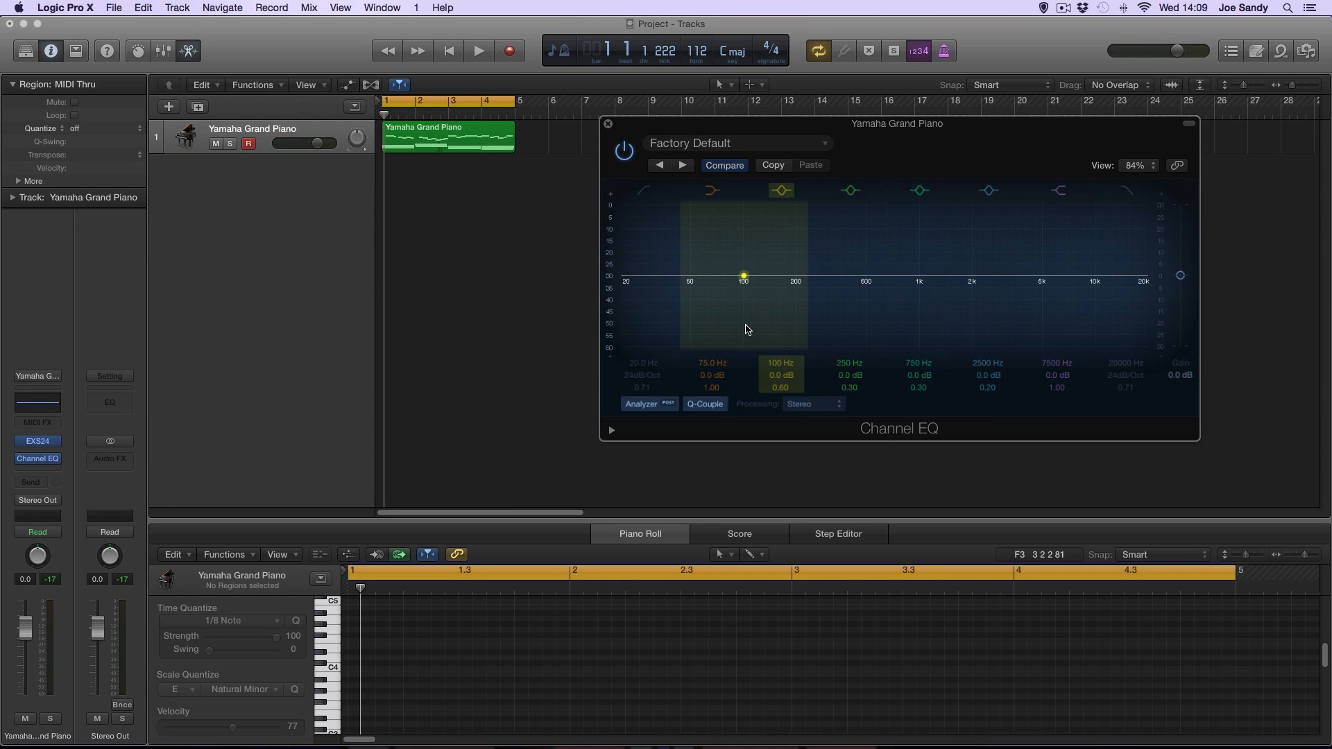
pyautogui.click(919, 190)
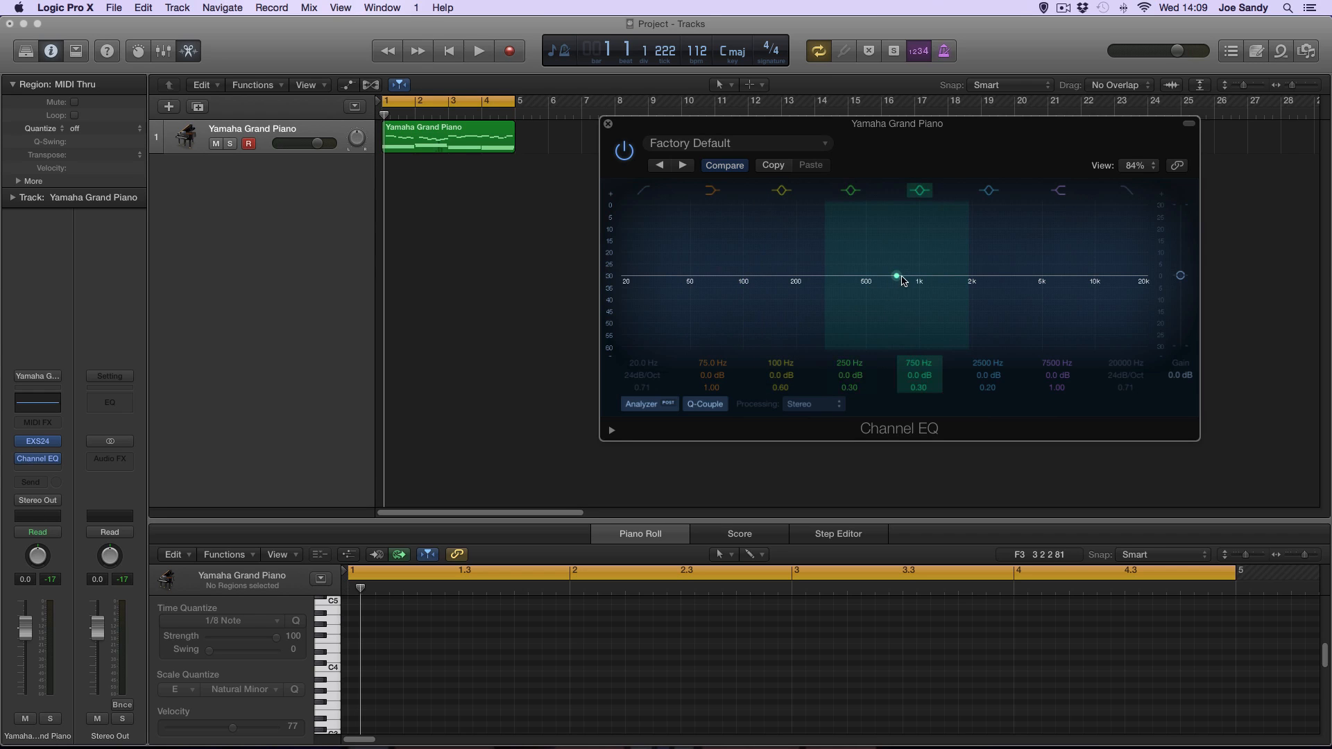
pyautogui.moveTo(899, 283)
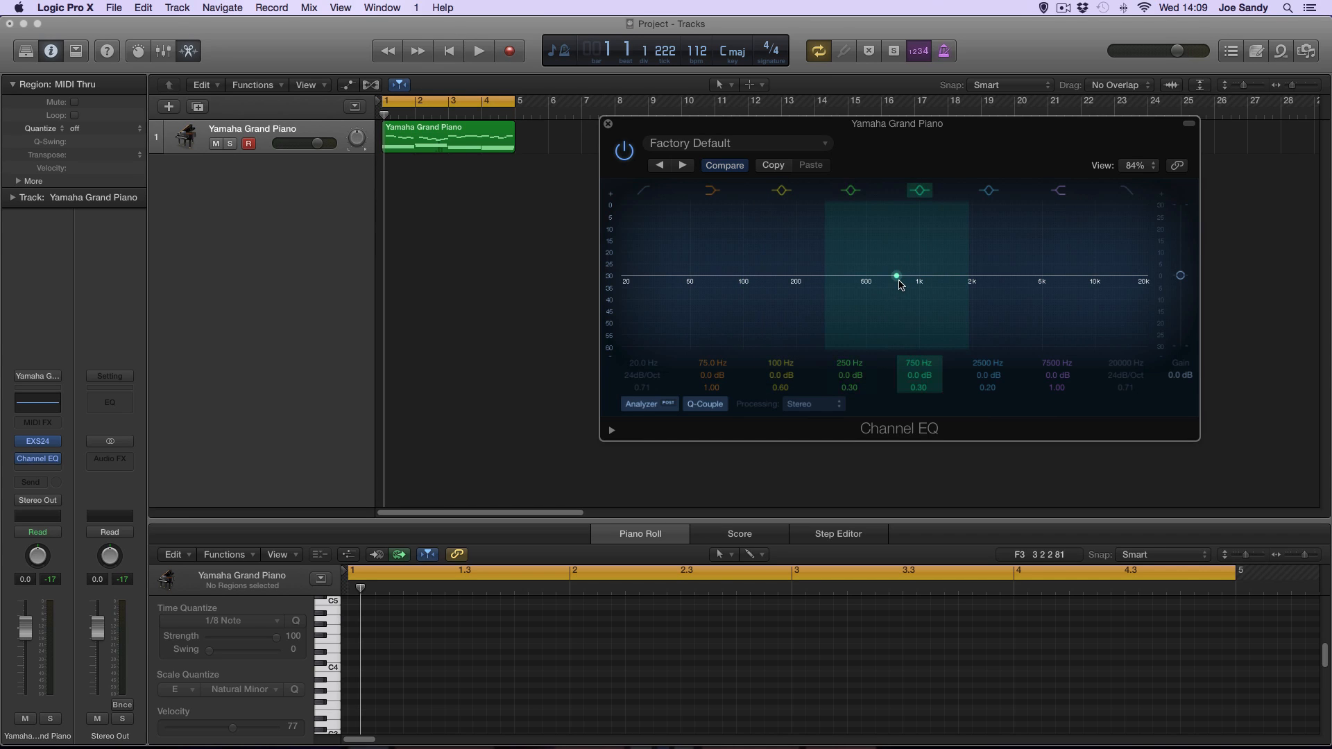
pyautogui.moveTo(891, 286)
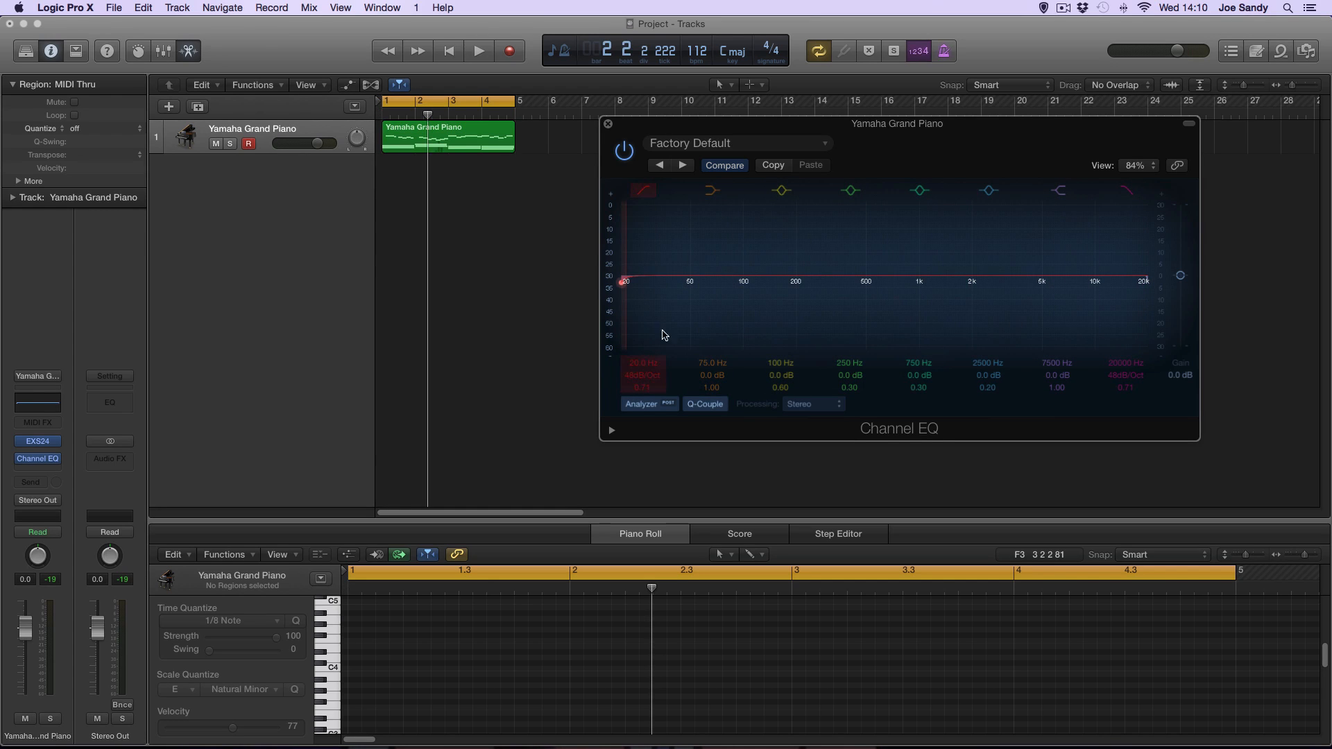
# During playback, set the low cut near 23 Hz and the high cut to 17000 Hz at 48 dB/octave
pyautogui.click(479, 50)
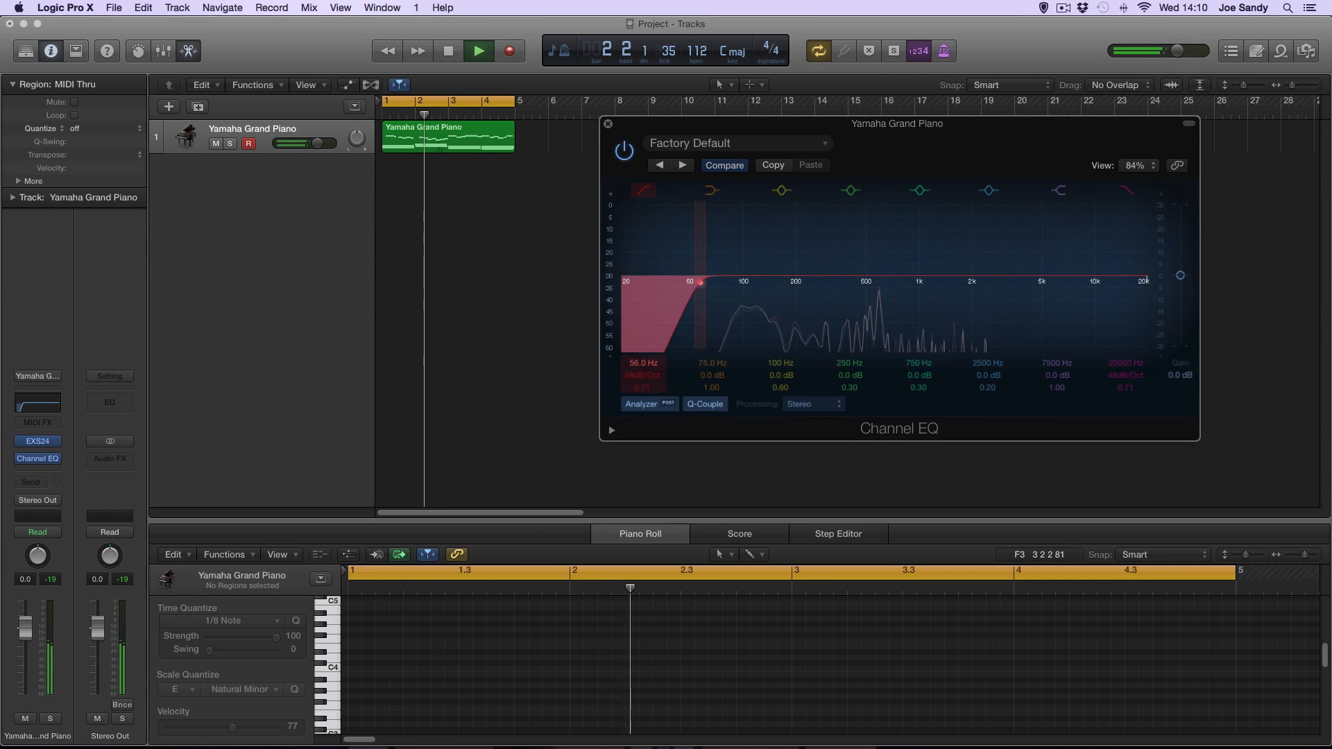
pyautogui.moveTo(703, 282); pyautogui.dragTo(796, 282)
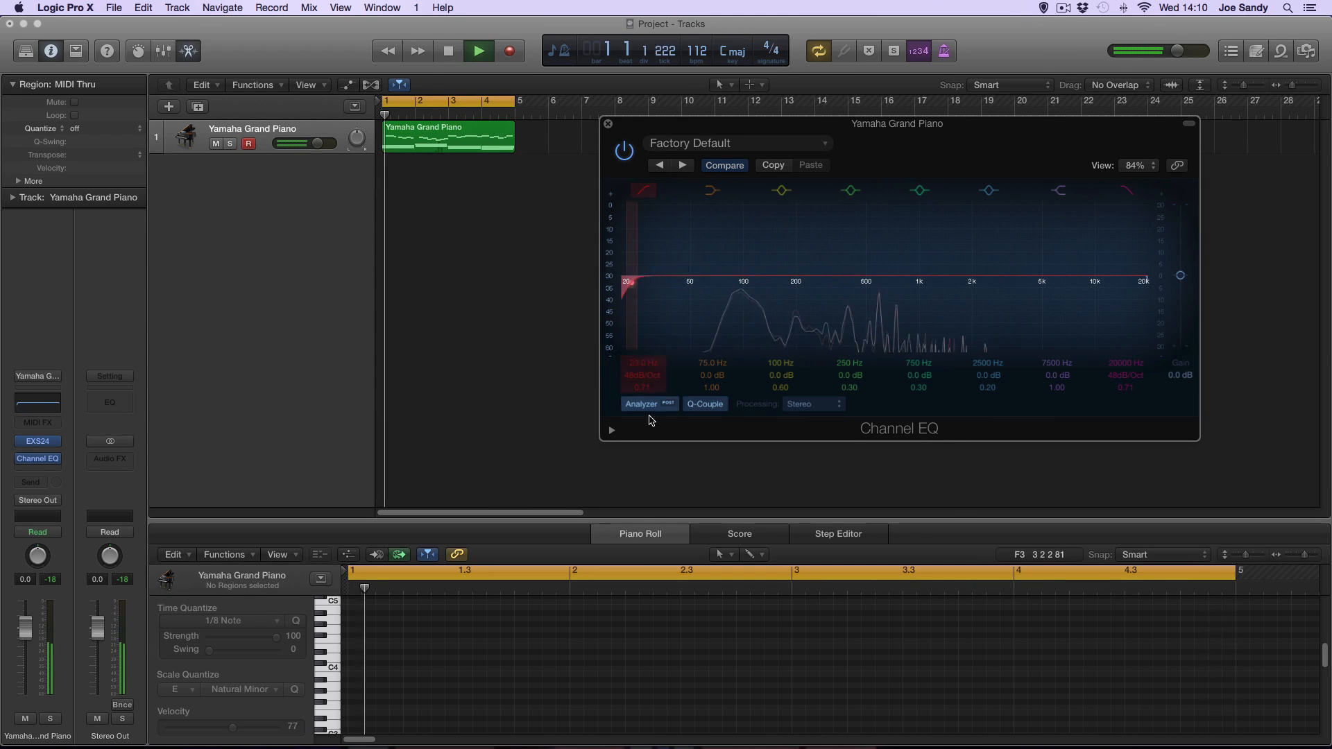
pyautogui.click(479, 50)
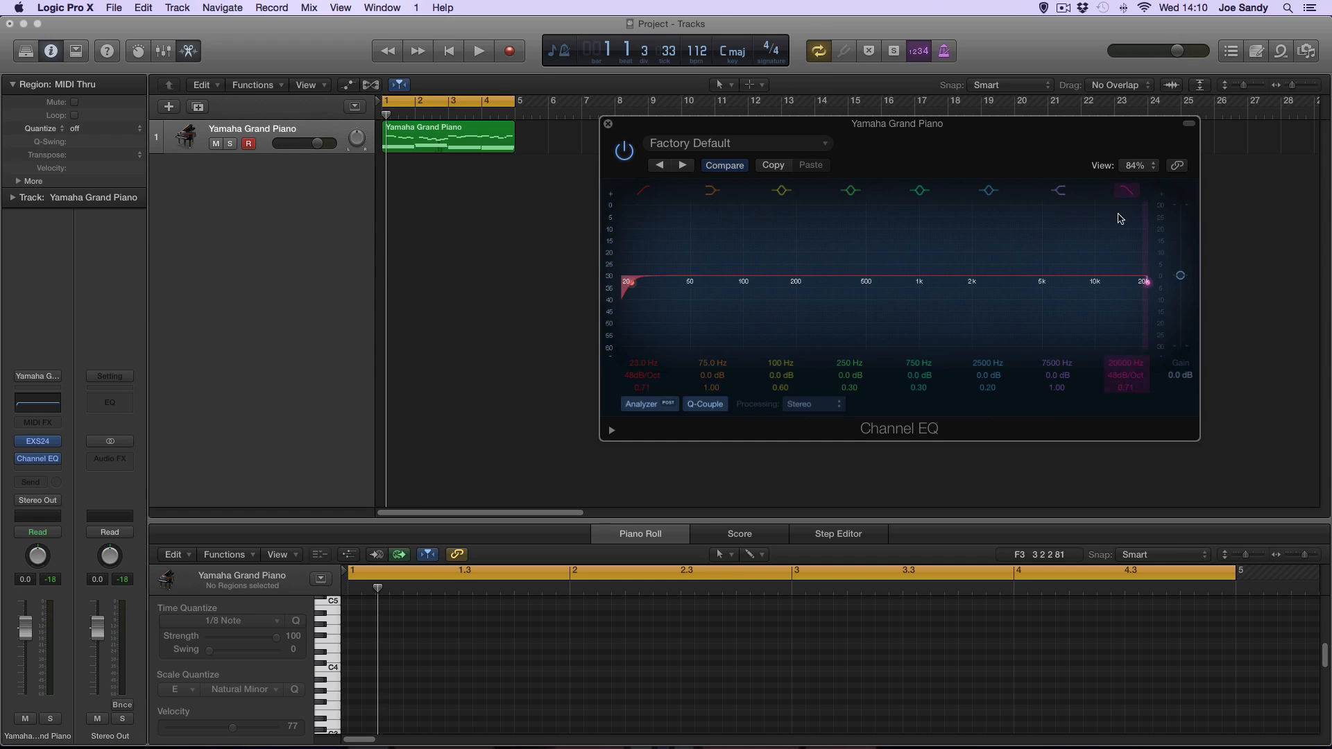
pyautogui.click(479, 50)
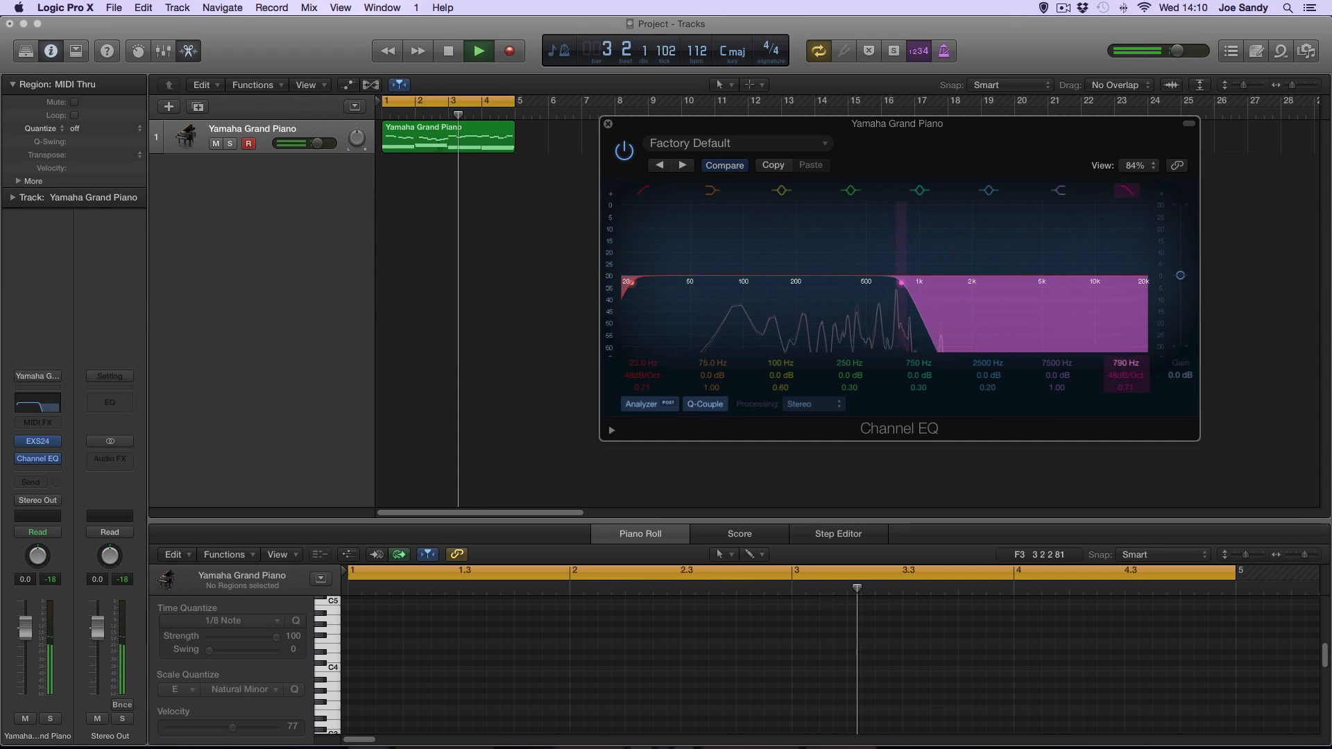
pyautogui.moveTo(893, 283); pyautogui.dragTo(849, 284)
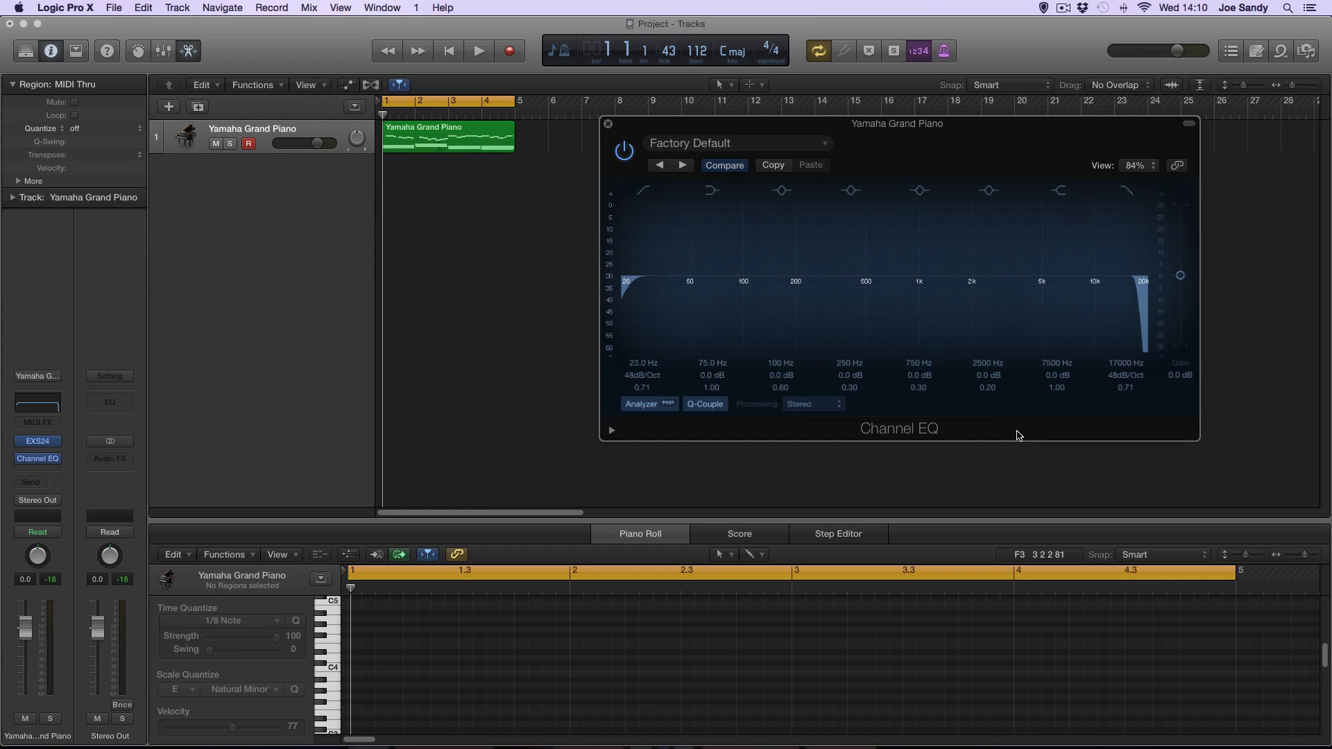
pyautogui.moveTo(924, 455)
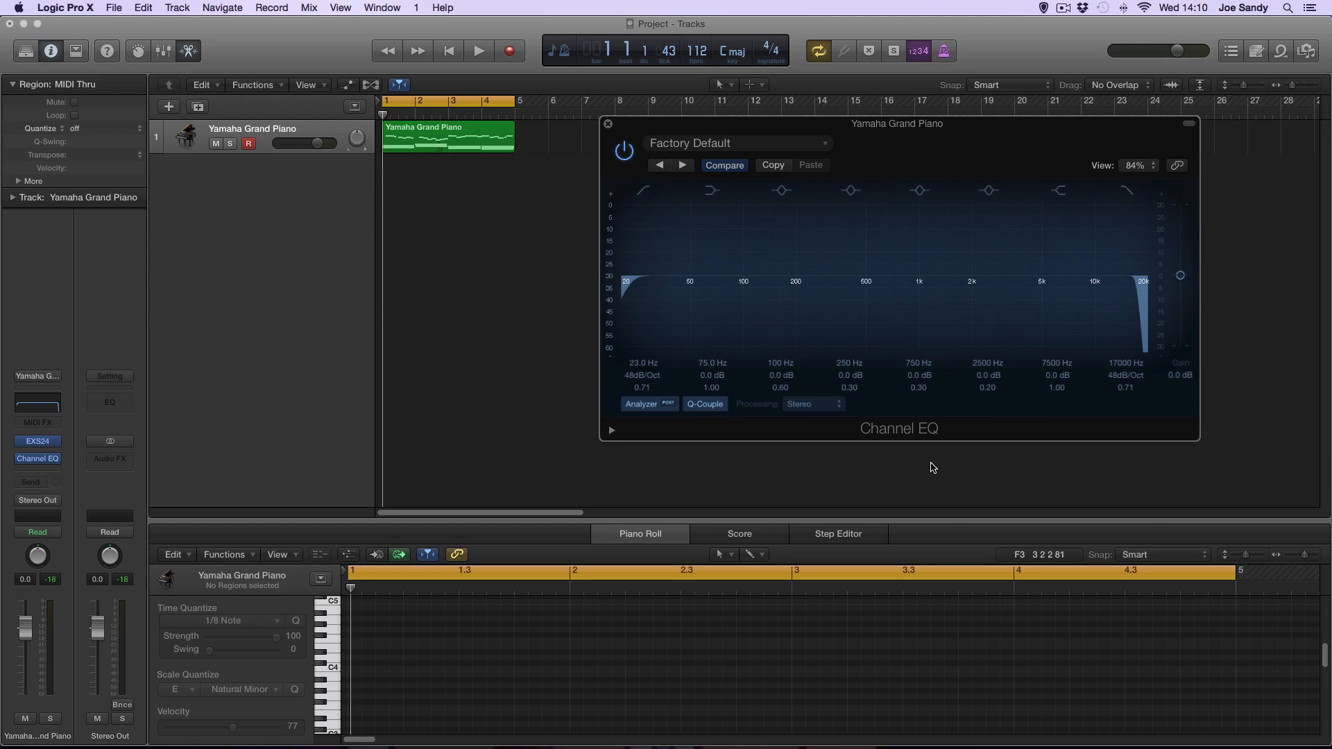
pyautogui.moveTo(799, 452)
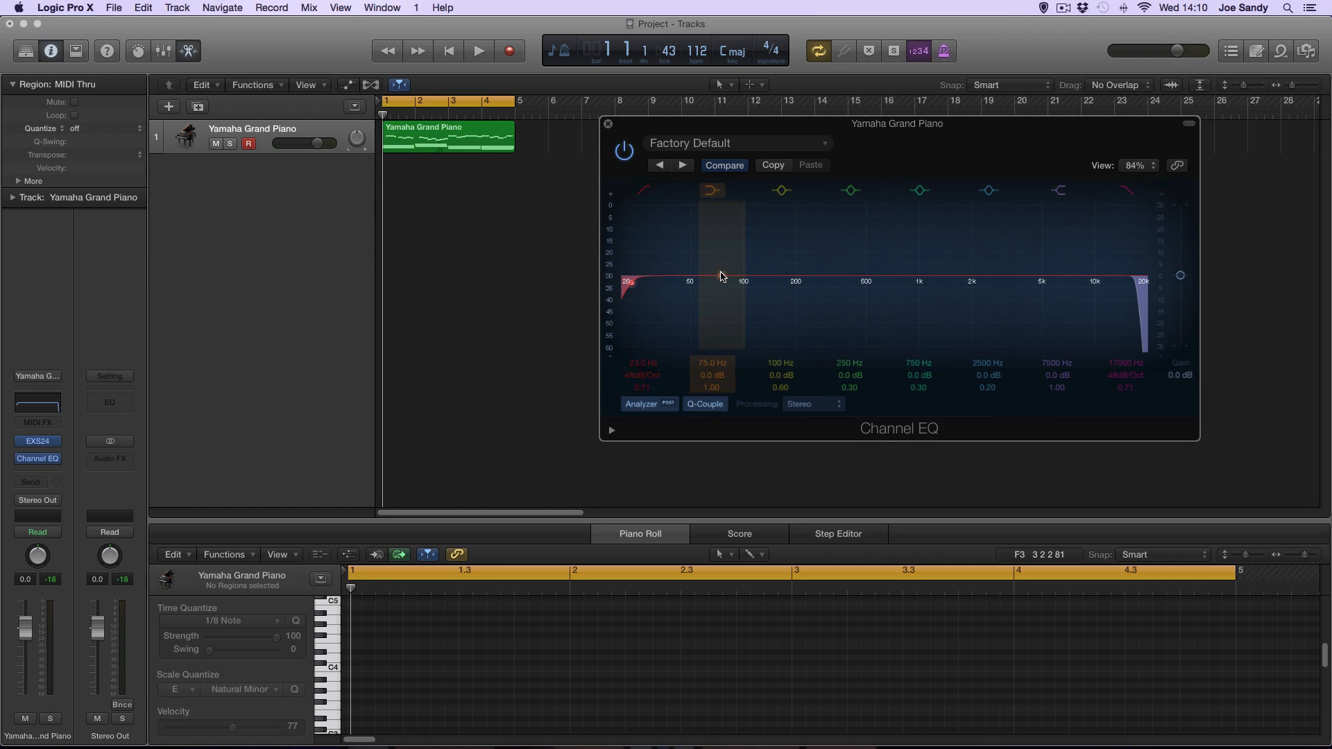
# Boost the low shelf roughly +11 to +13 dB around 158 Hz, then bypass the band
pyautogui.moveTo(720, 276); pyautogui.dragTo(748, 261)
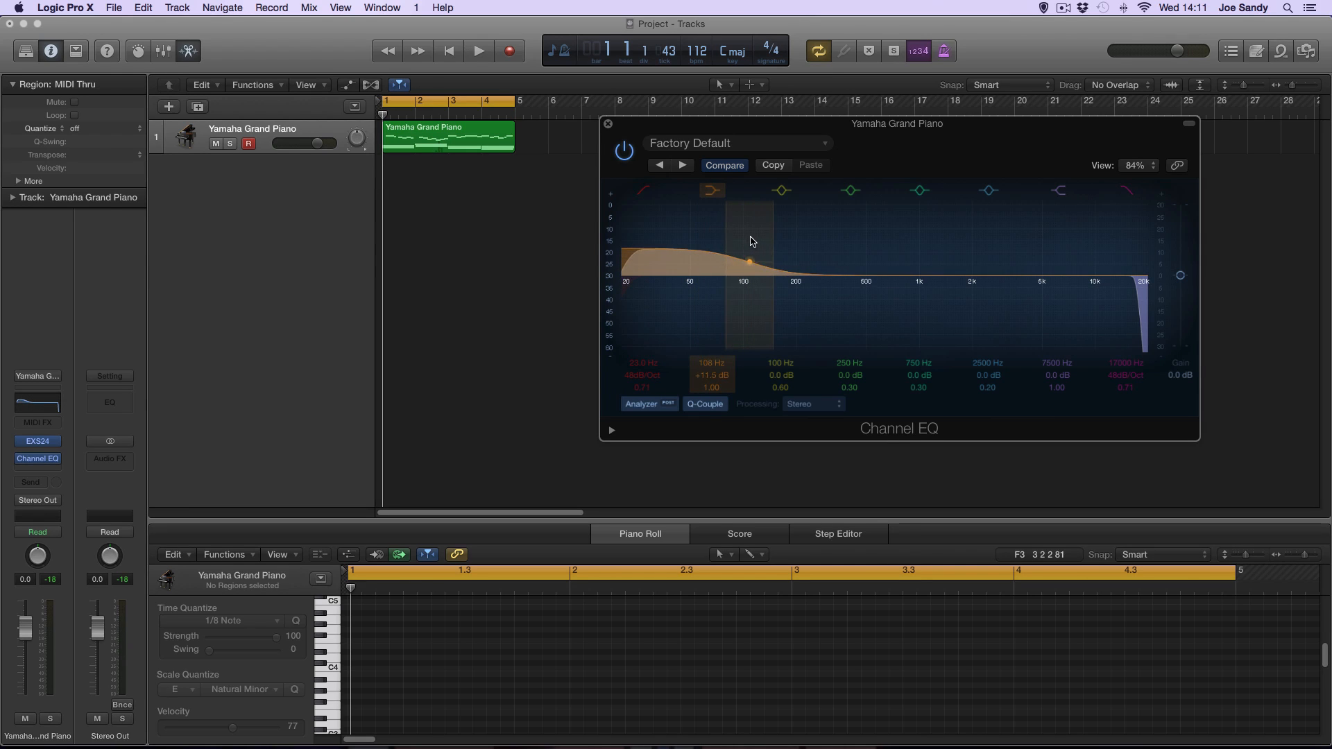
pyautogui.moveTo(749, 263); pyautogui.dragTo(744, 276)
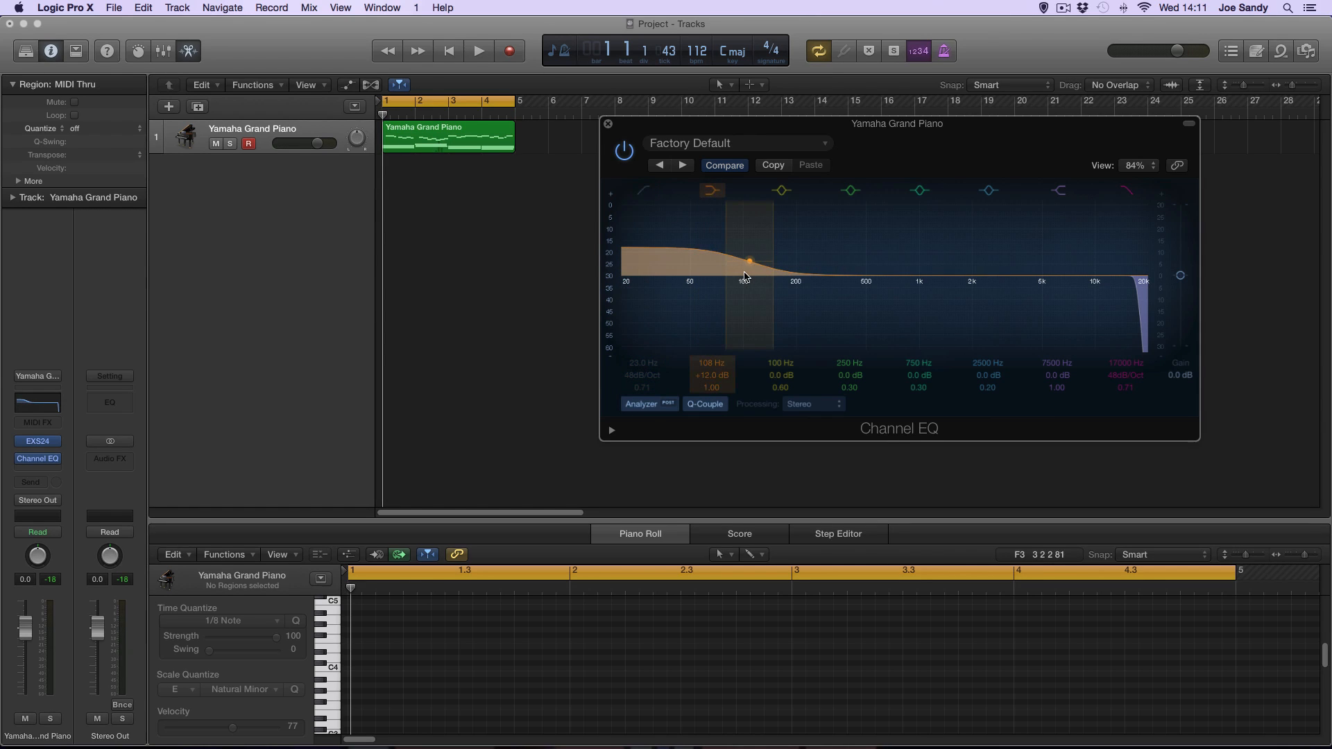
pyautogui.moveTo(750, 262); pyautogui.dragTo(751, 259)
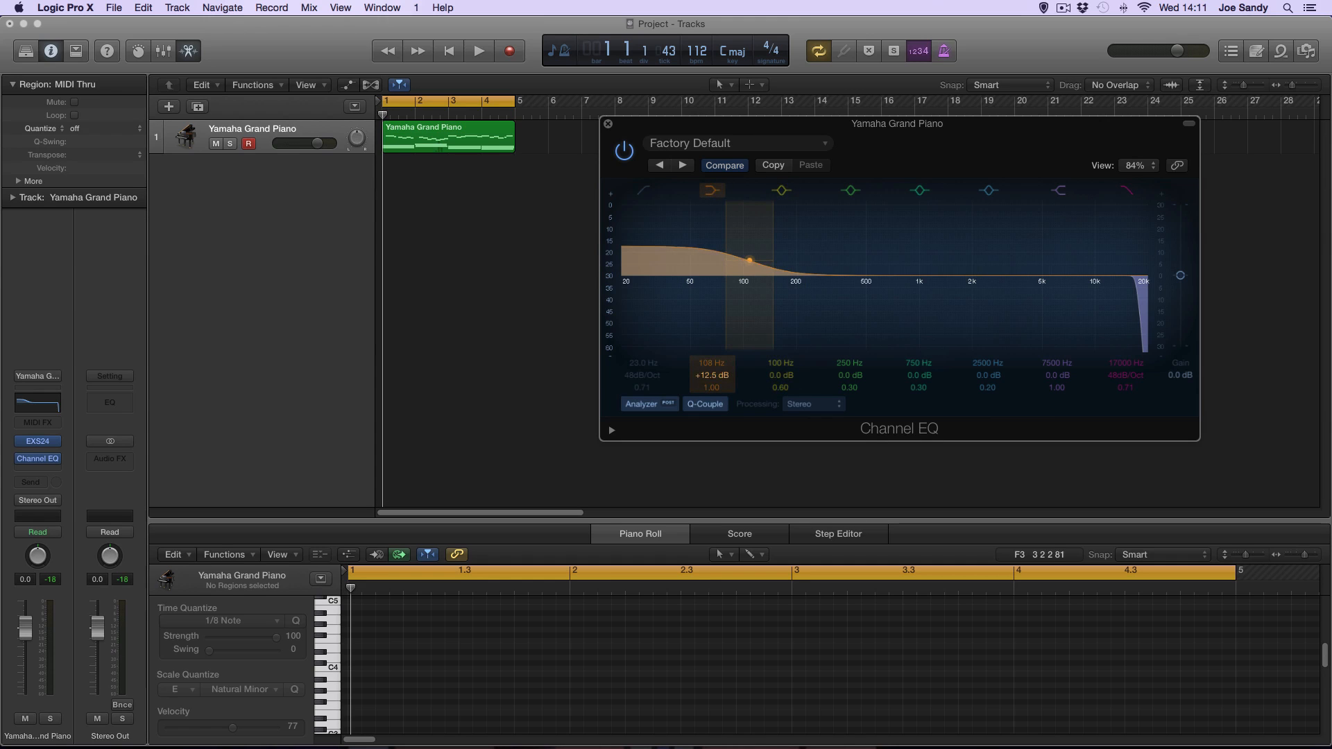
pyautogui.moveTo(748, 259); pyautogui.dragTo(770, 256)
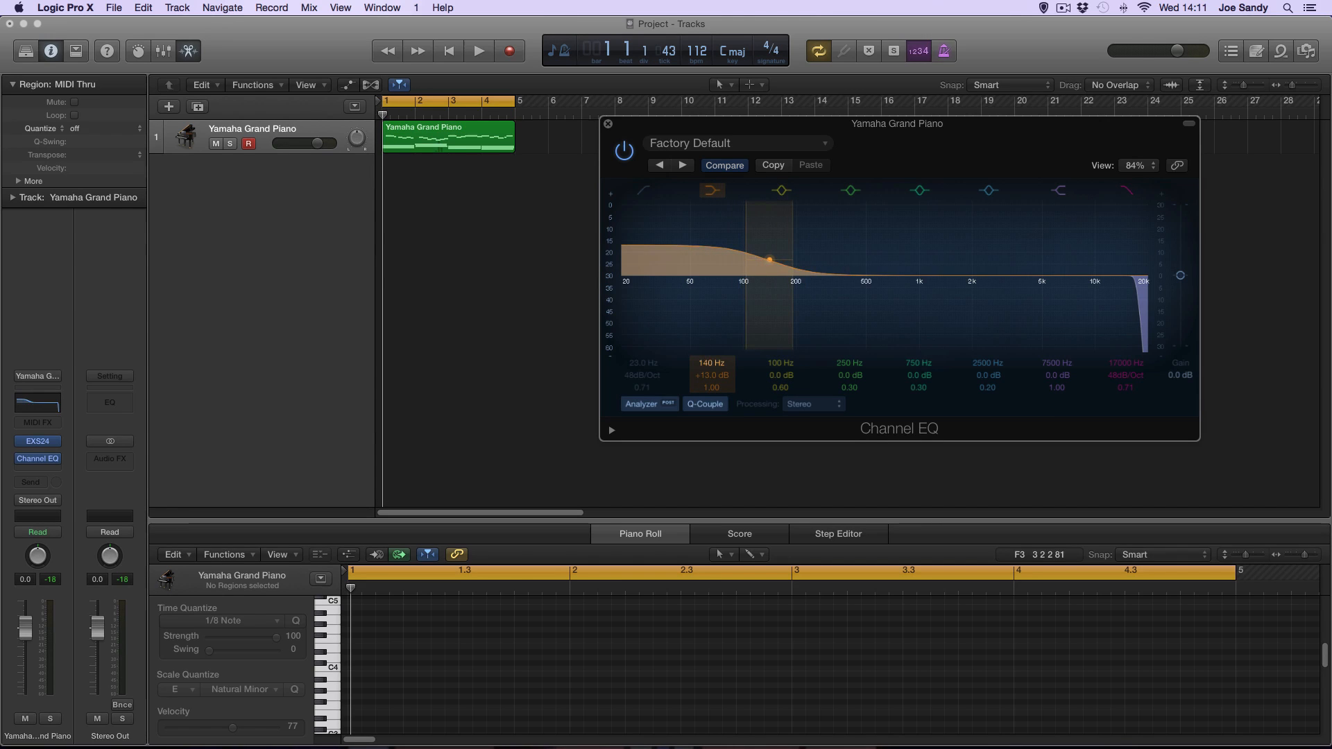
pyautogui.moveTo(769, 260); pyautogui.dragTo(777, 259)
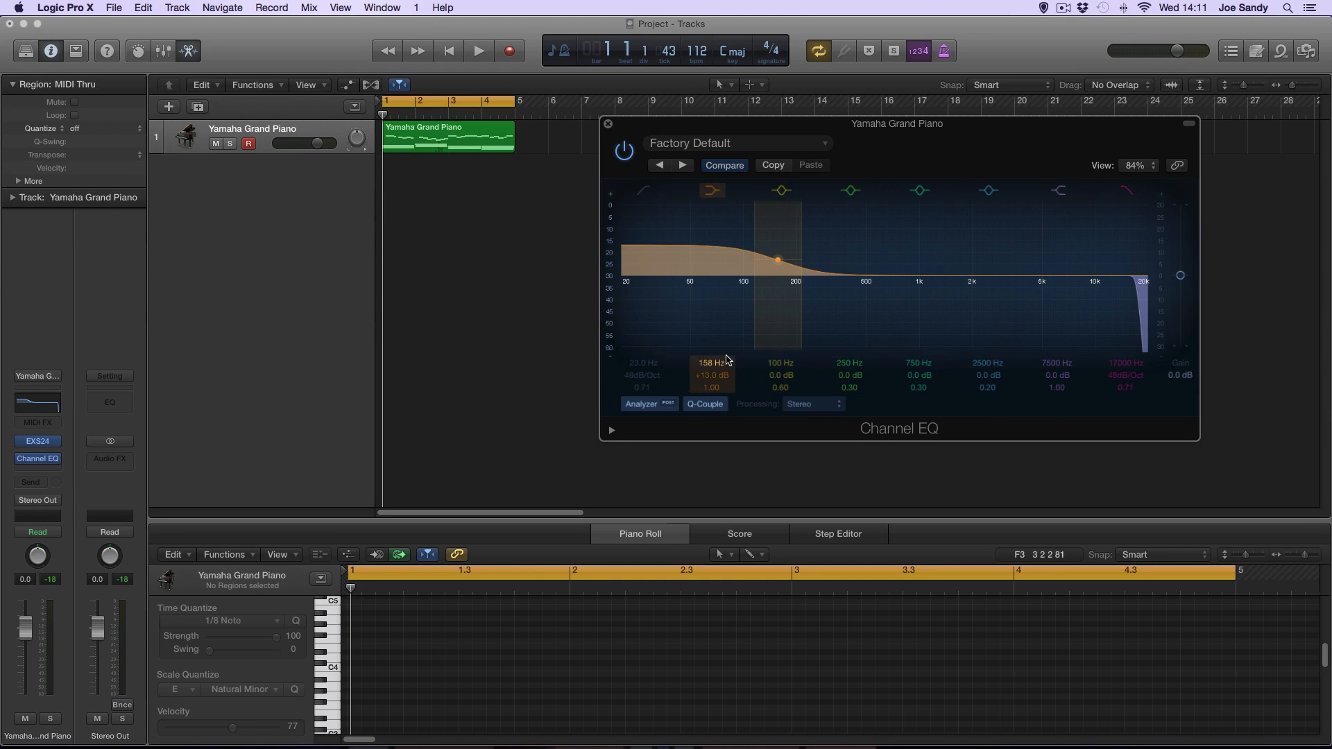
pyautogui.click(988, 190)
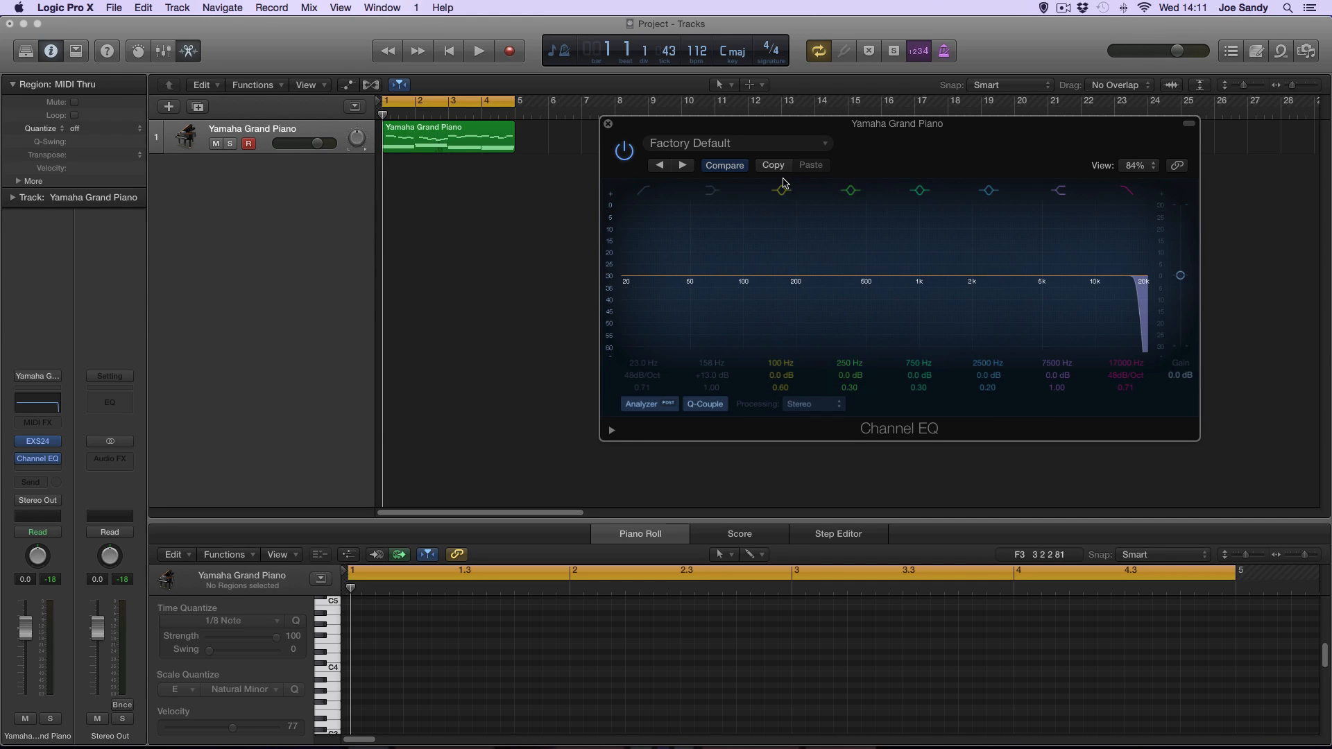
pyautogui.moveTo(780, 184)
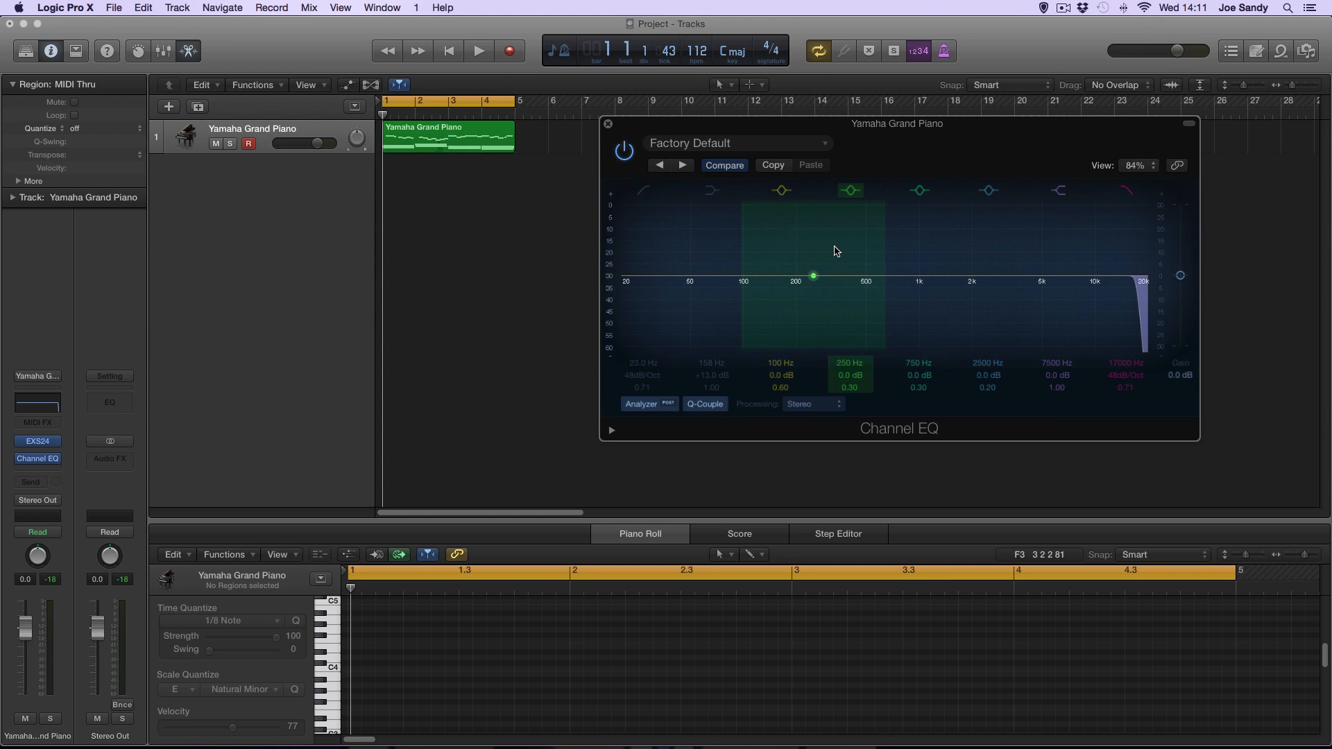
pyautogui.moveTo(831, 258)
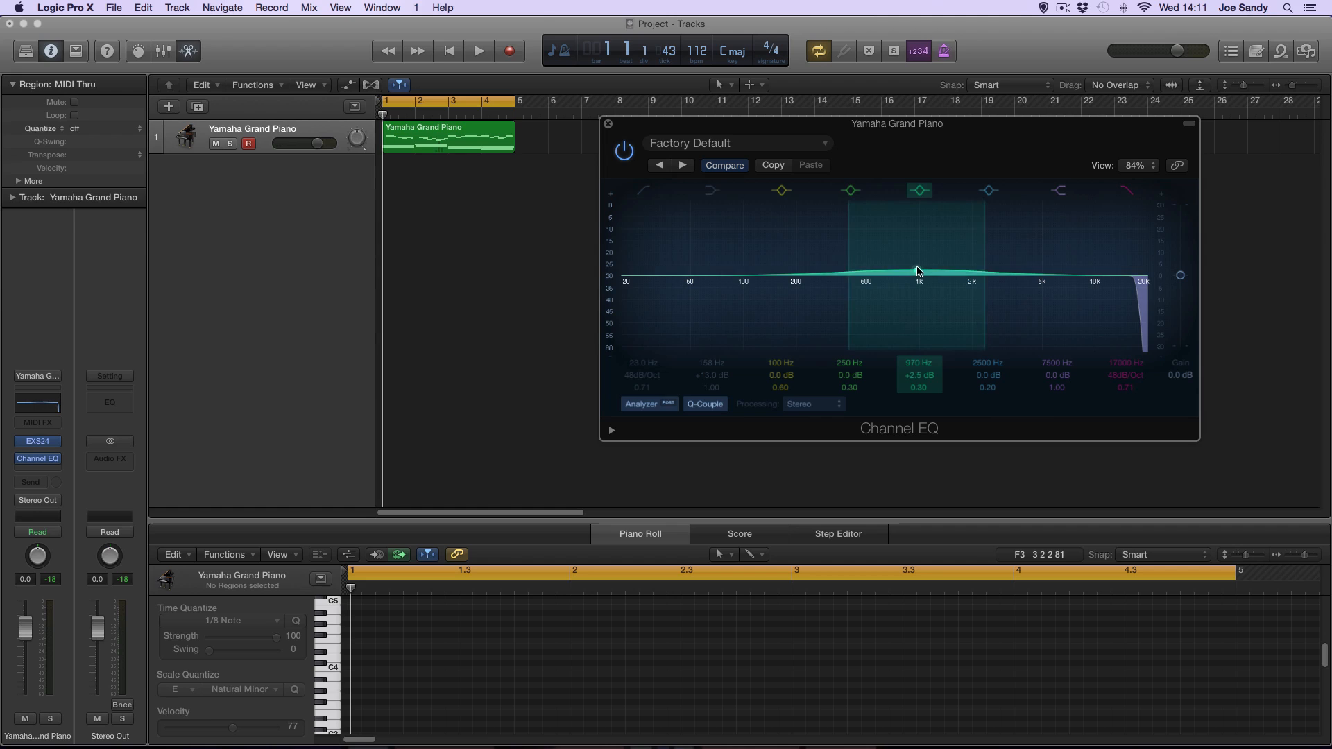
# With the piano playing, push the 1 kHz band to about +17 dB, then cut it to roughly -20 dB
pyautogui.moveTo(918, 271); pyautogui.dragTo(920, 275)
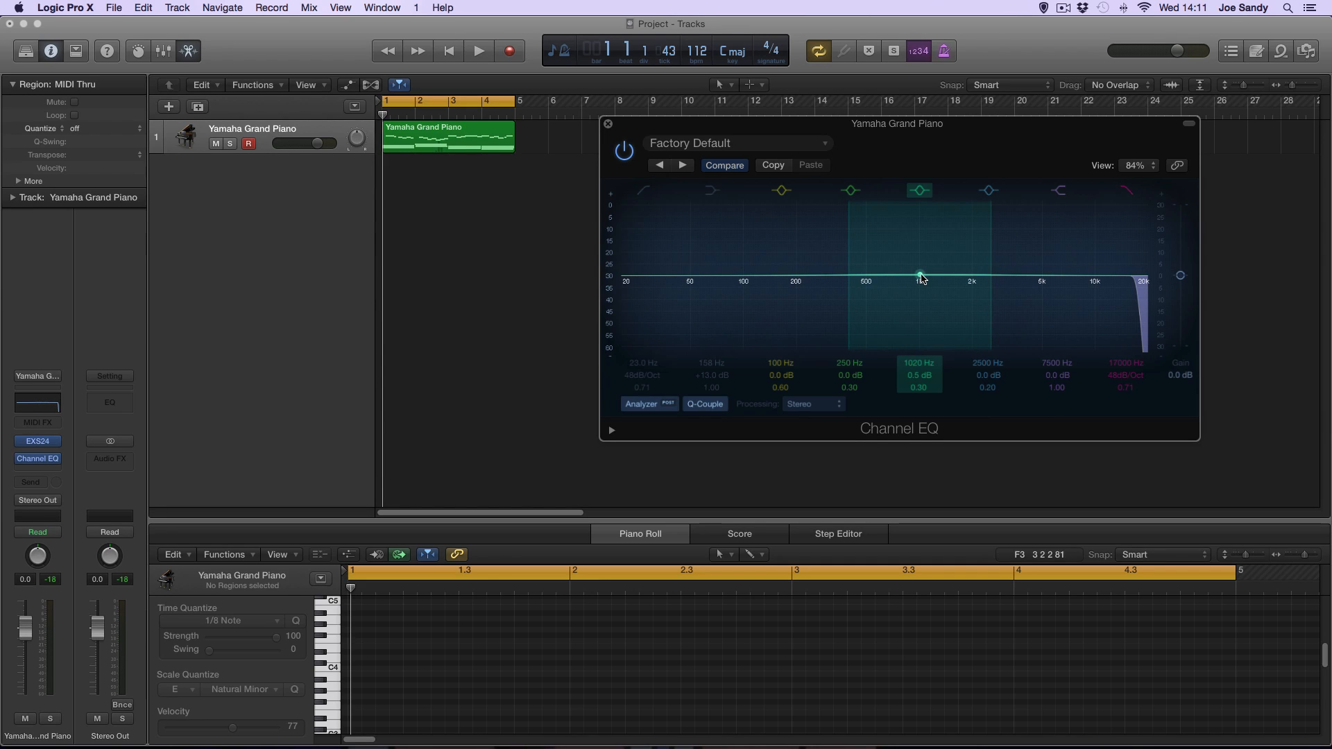
pyautogui.click(479, 50)
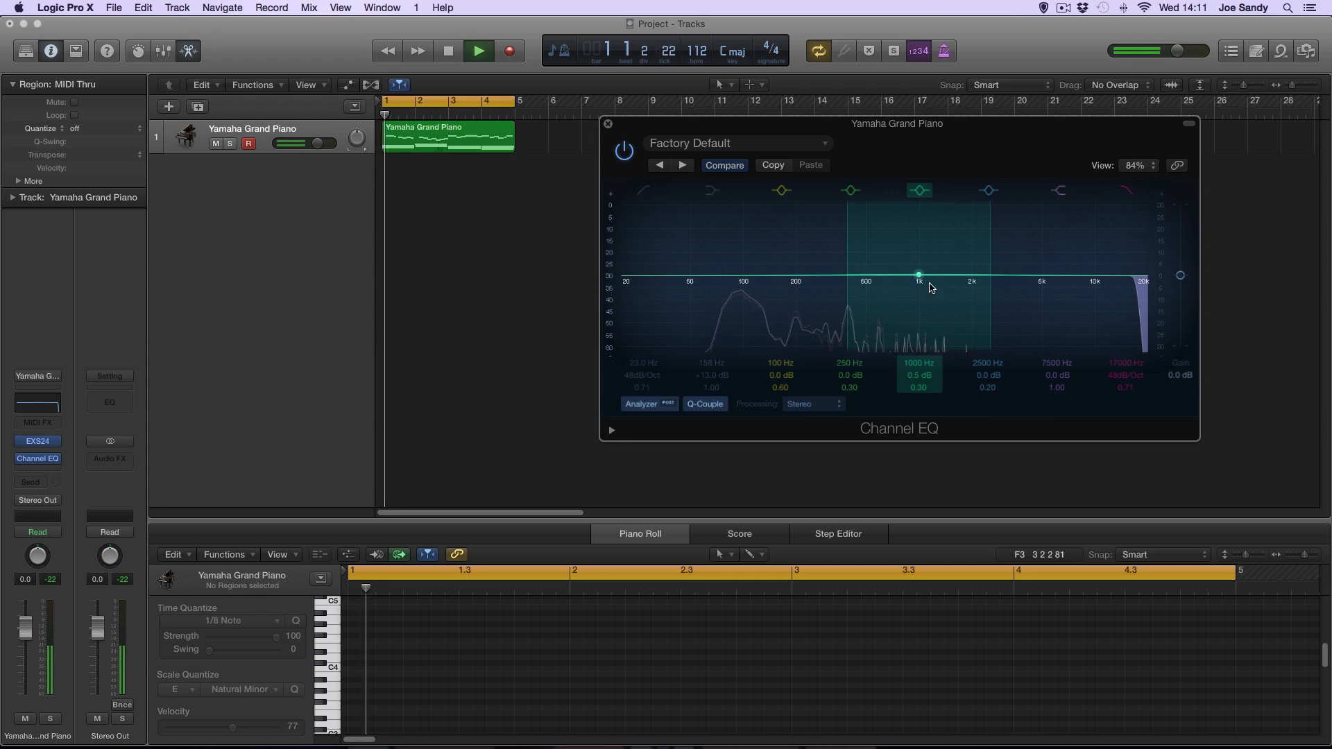
pyautogui.moveTo(918, 275); pyautogui.dragTo(919, 241)
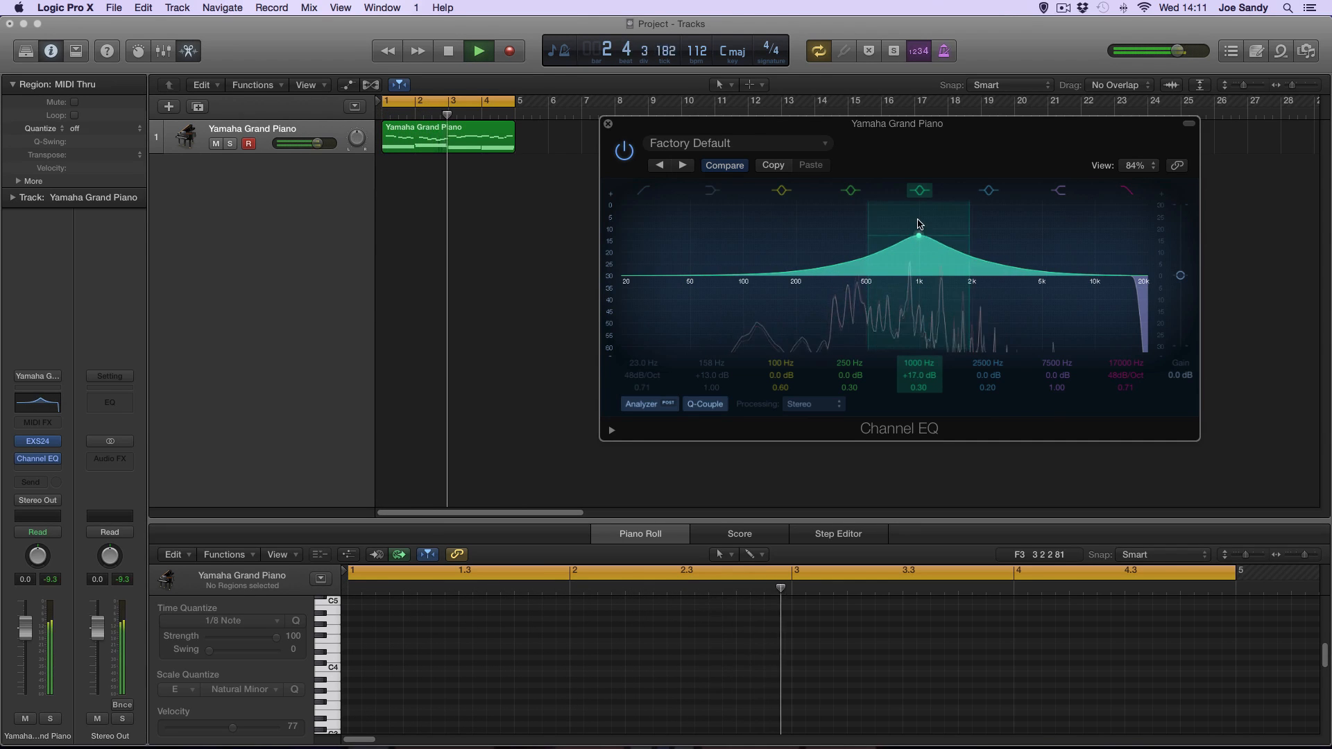
pyautogui.moveTo(918, 235); pyautogui.dragTo(919, 328)
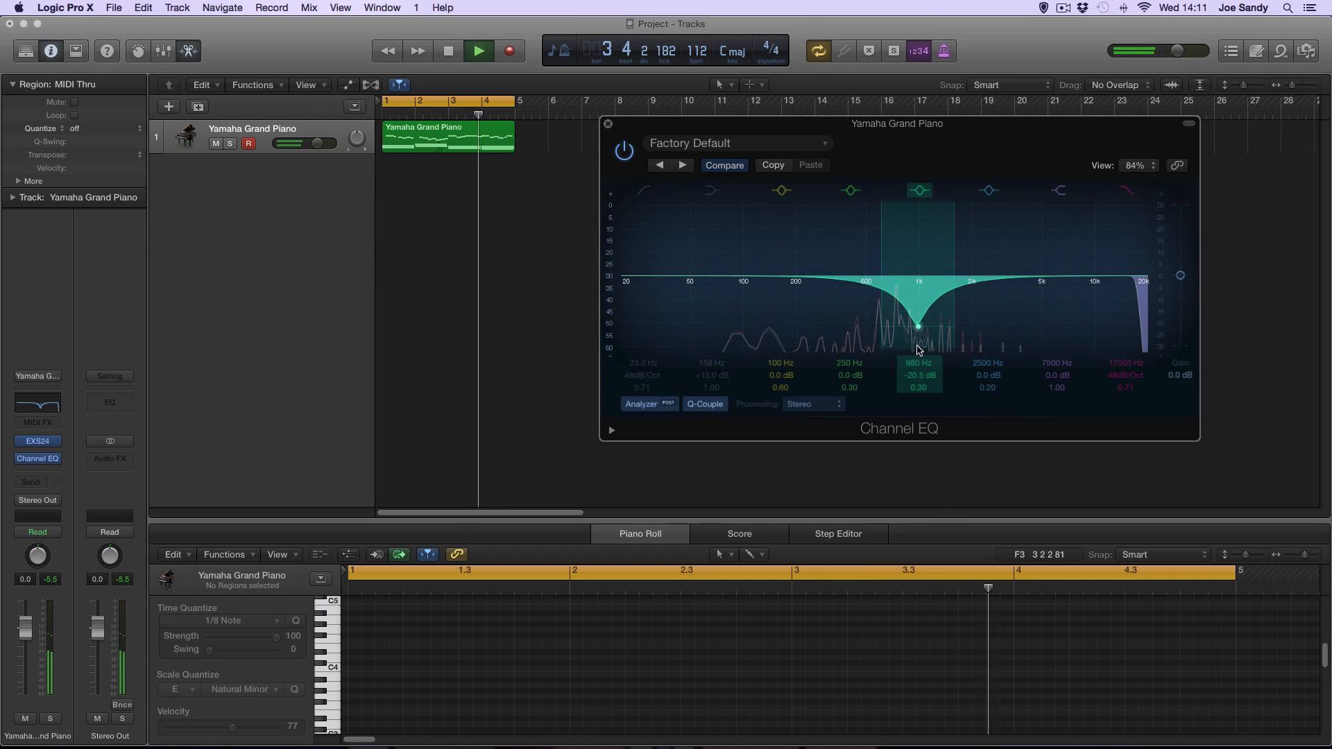